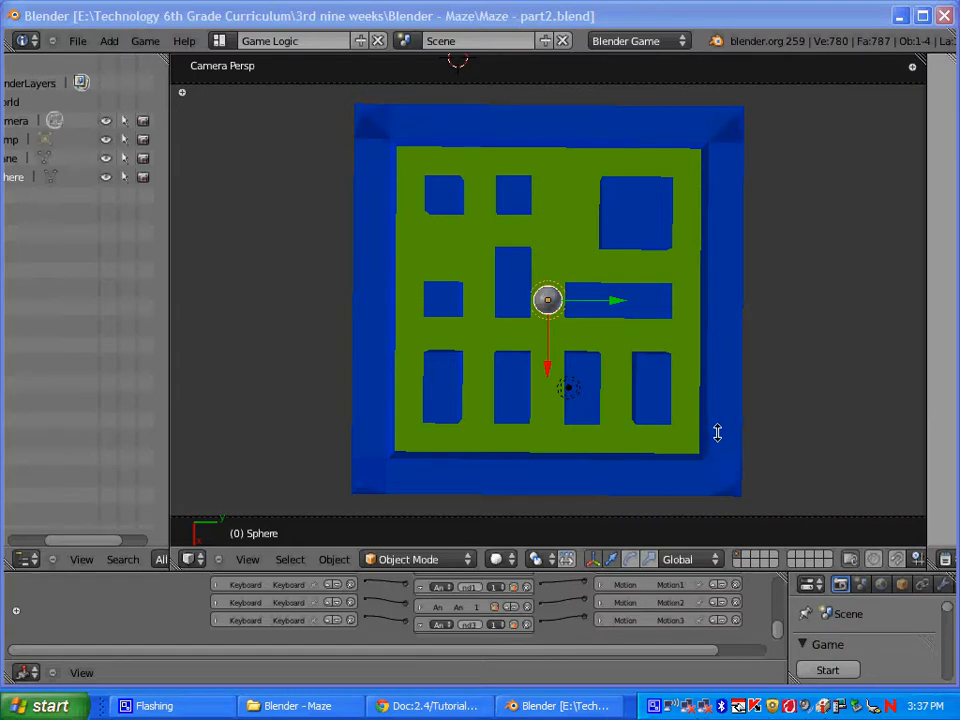
mouse_move(720, 420)
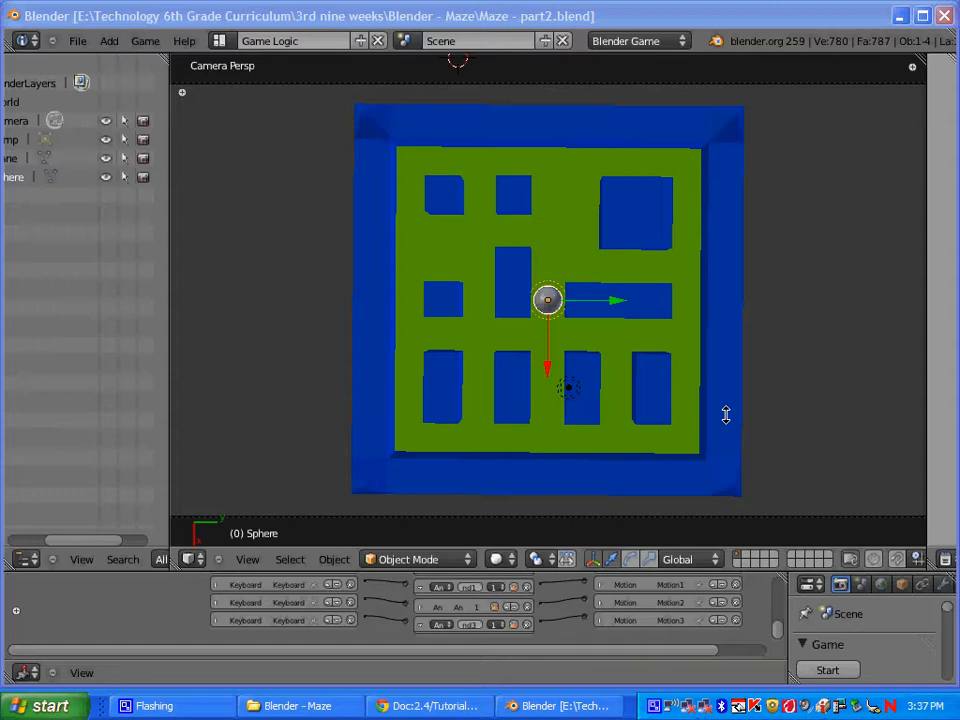
mouse_move(478, 276)
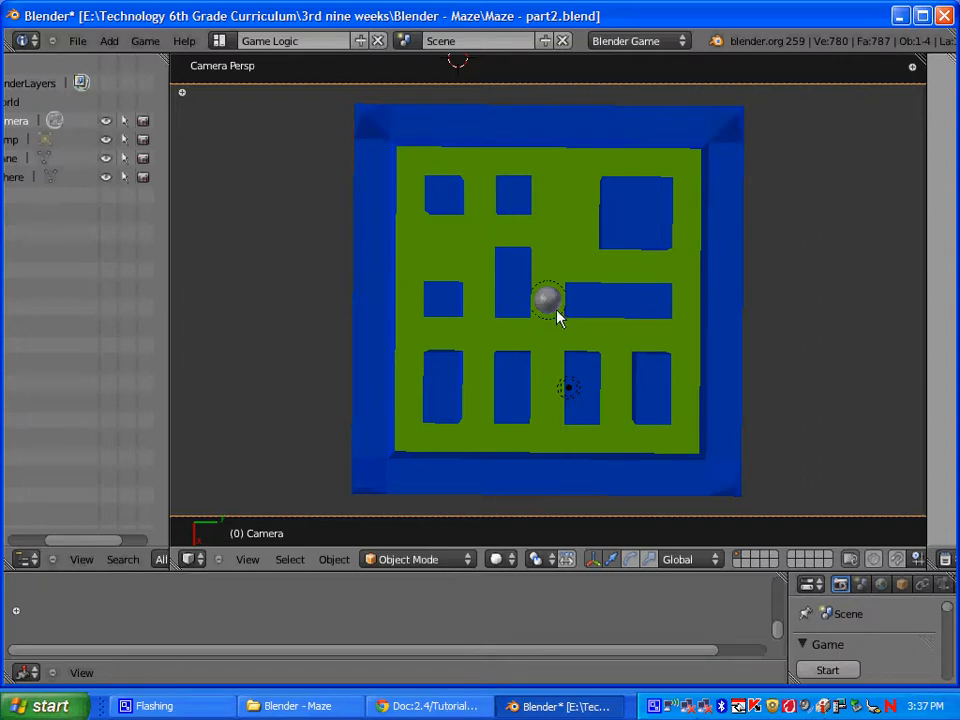
mouse_move(540, 348)
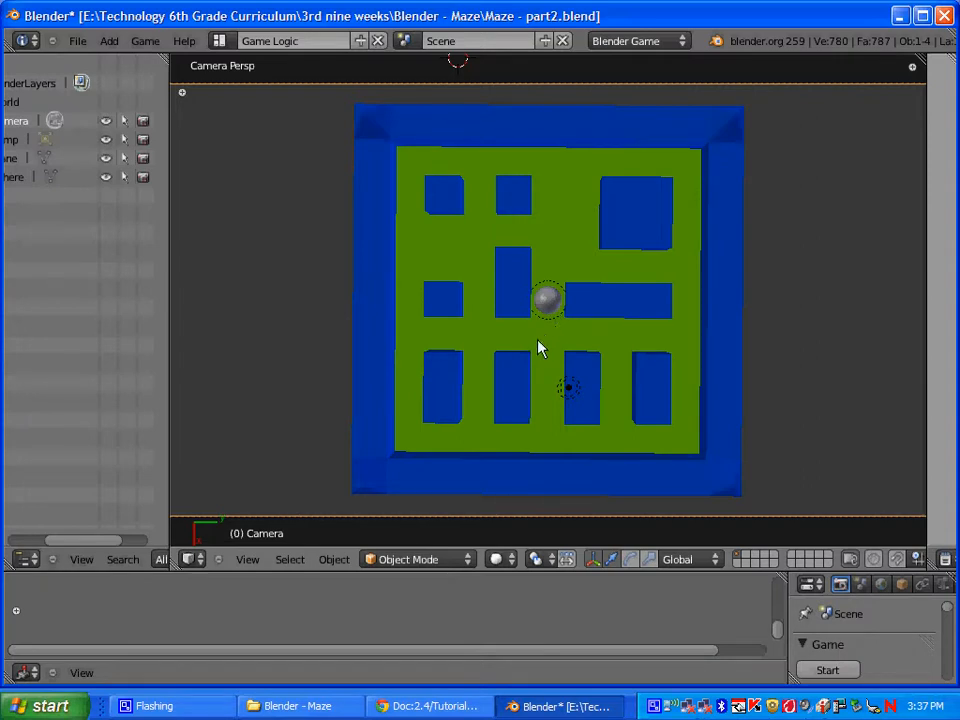
mouse_move(544, 352)
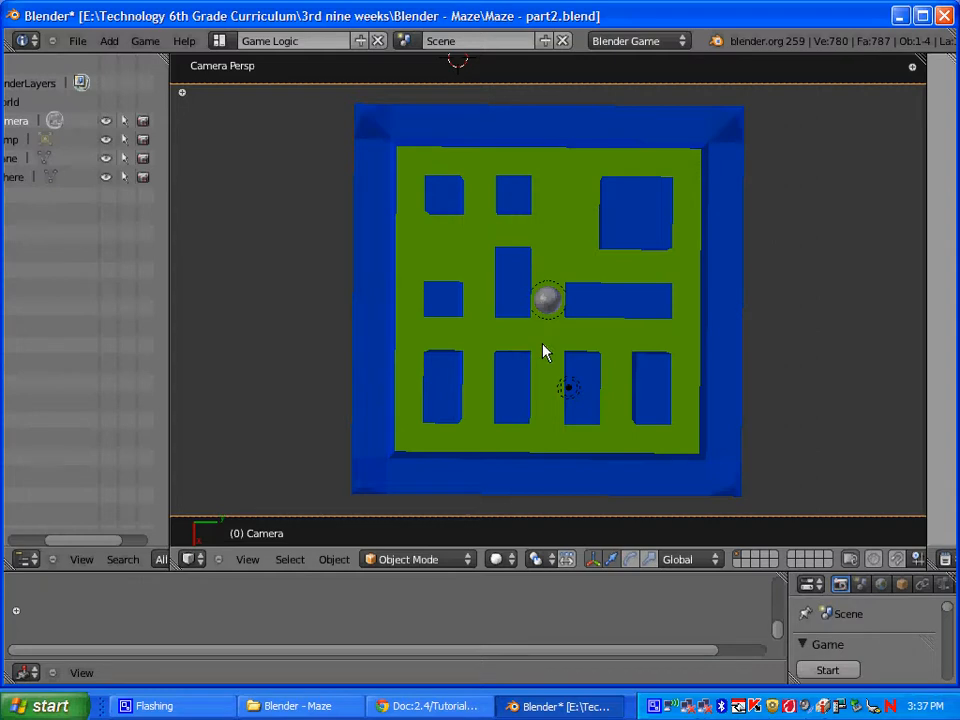
Snap the 3D cursor to the selected ball's centre and bring up the Add > Mesh list.
left_click(548, 300)
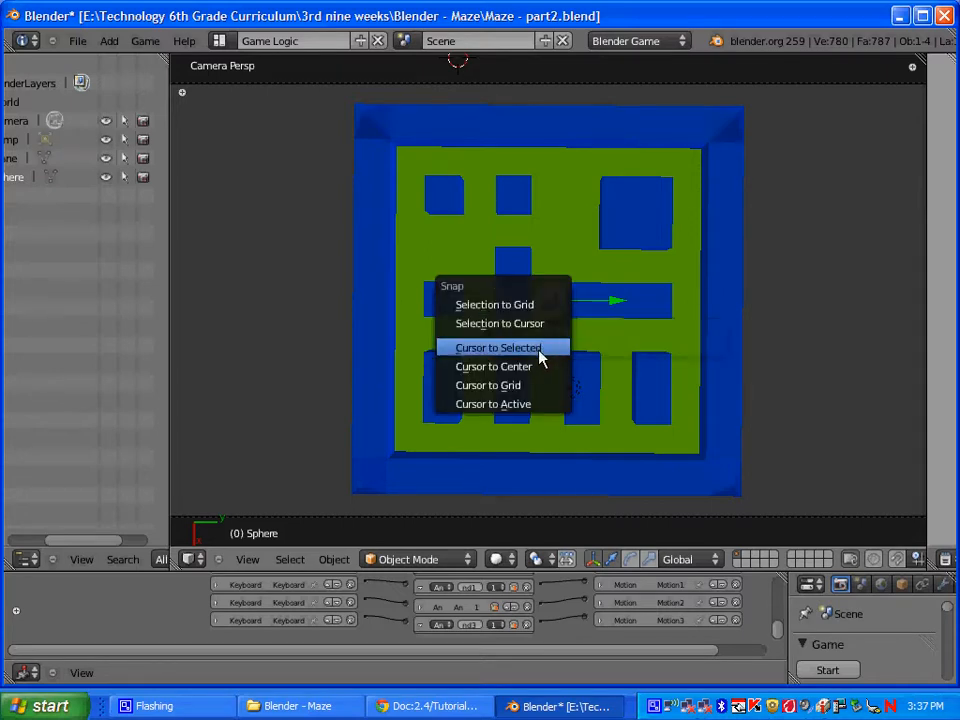
left_click(496, 348)
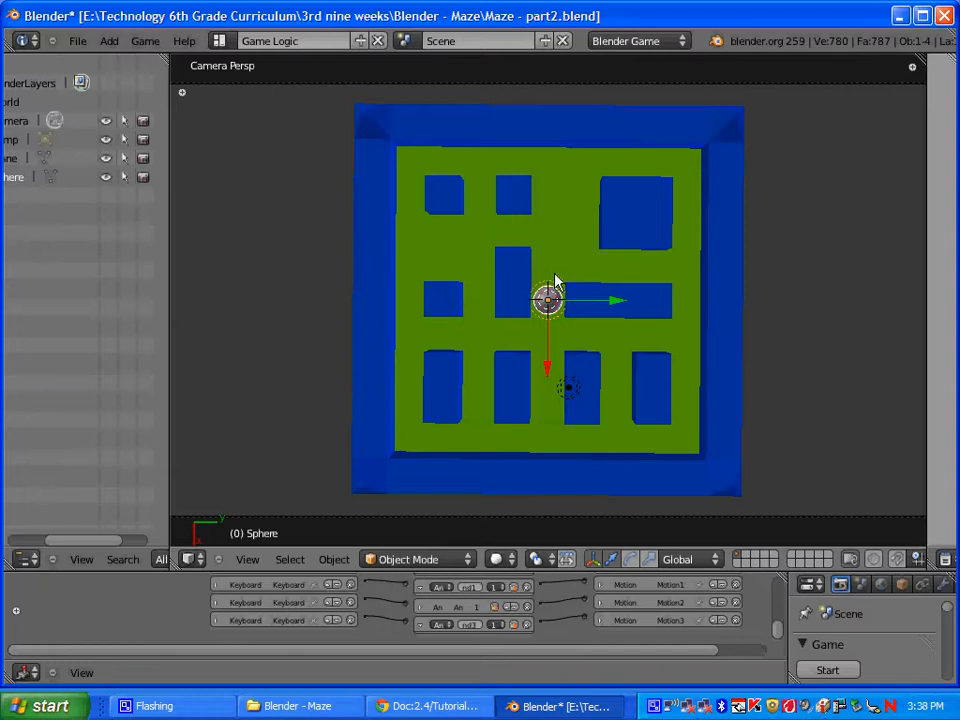
left_click(108, 40)
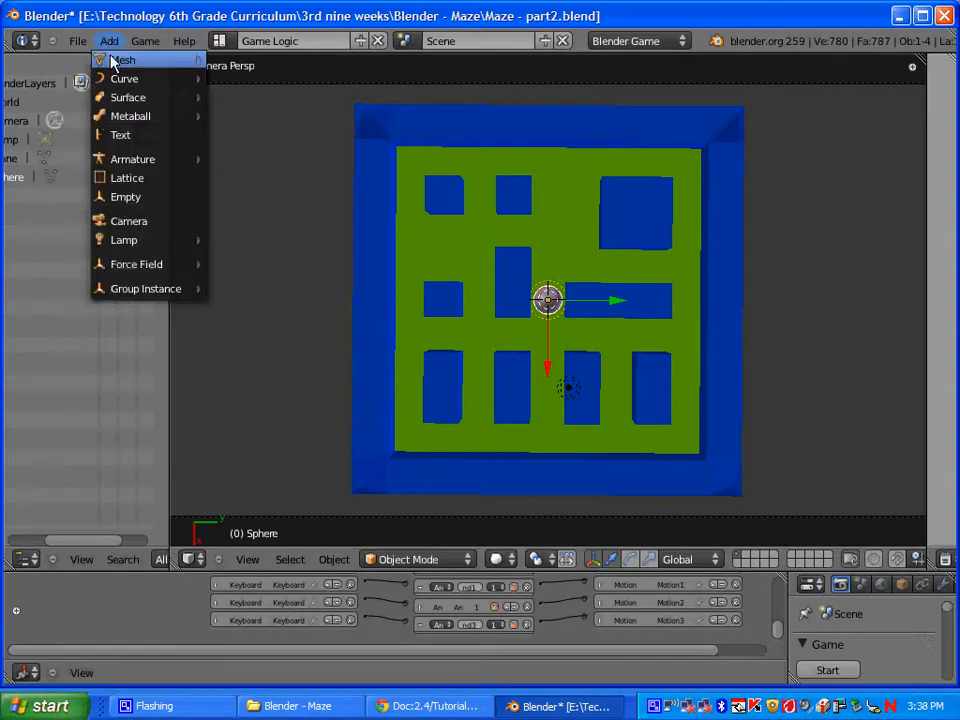
mouse_move(122, 60)
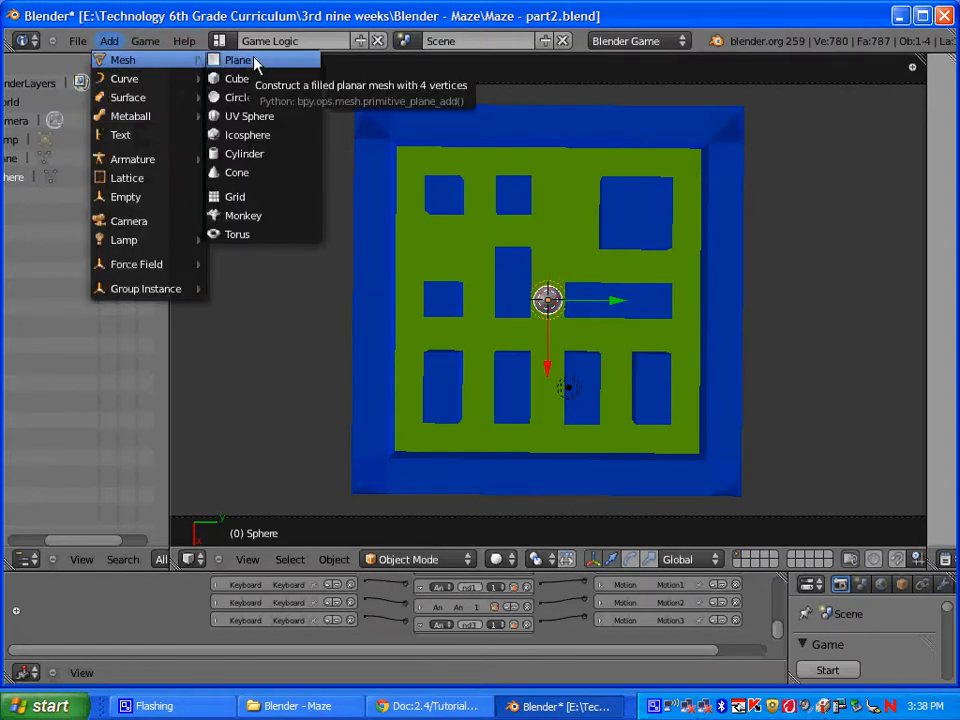
mouse_move(244, 216)
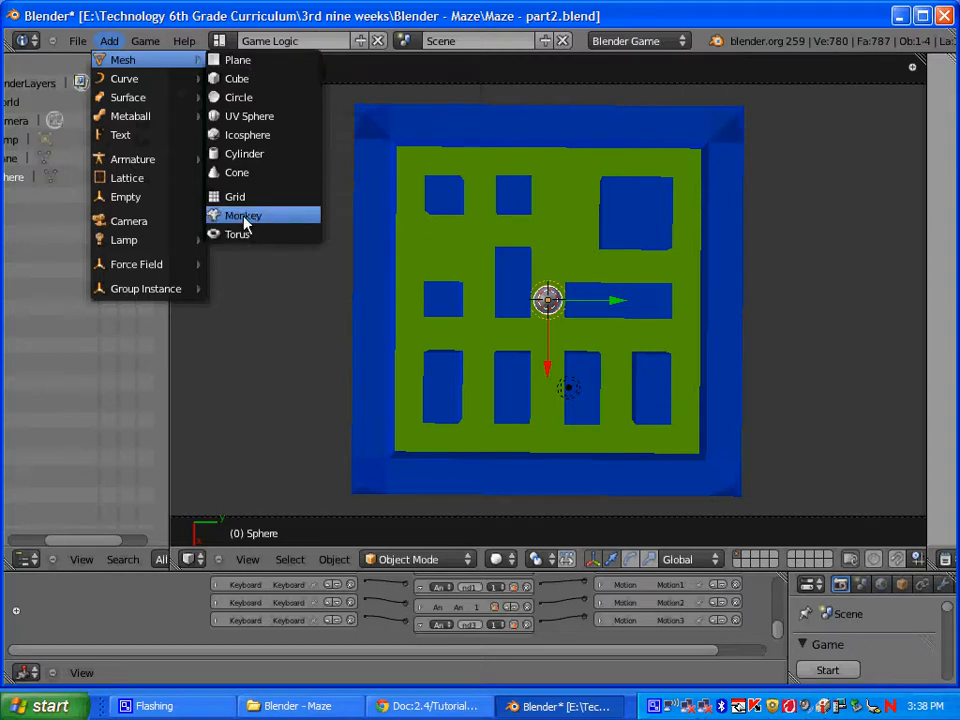
mouse_move(238, 96)
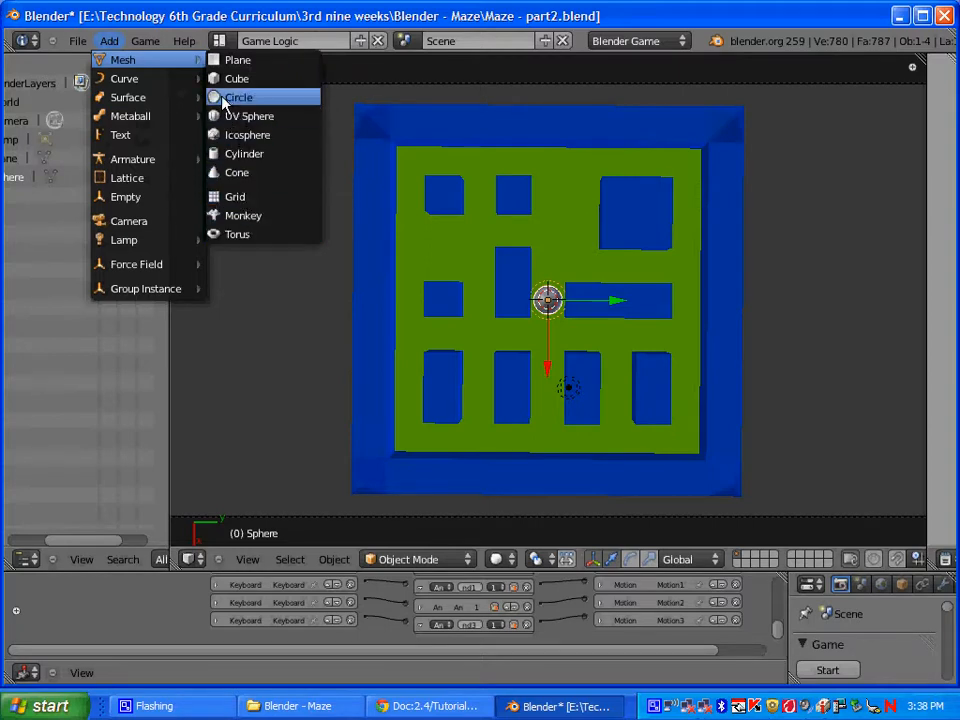
mouse_move(256, 102)
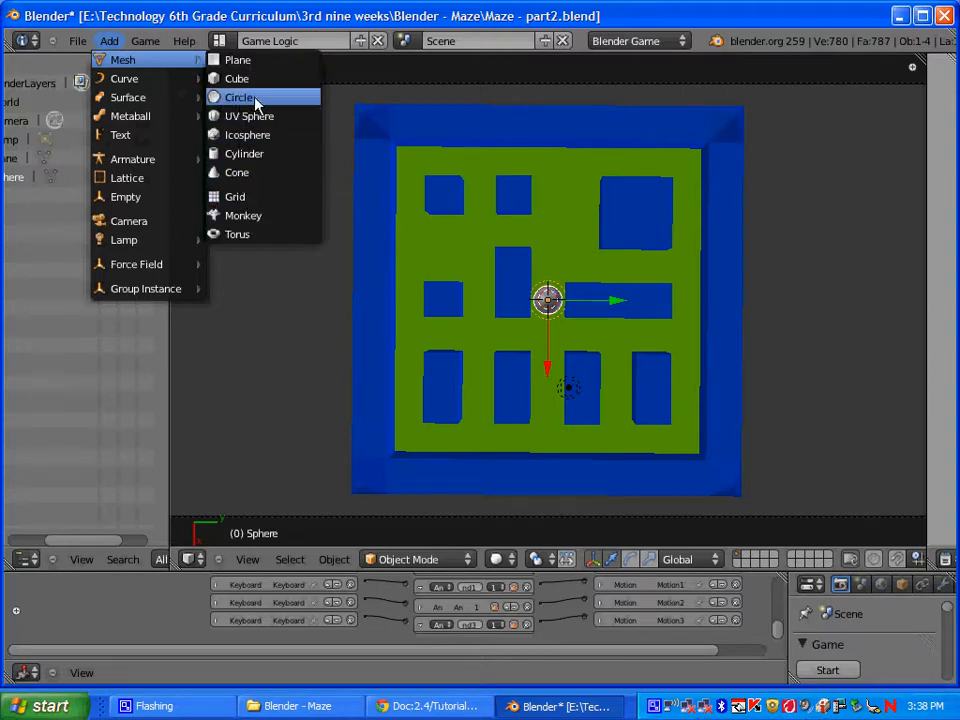
mouse_move(240, 96)
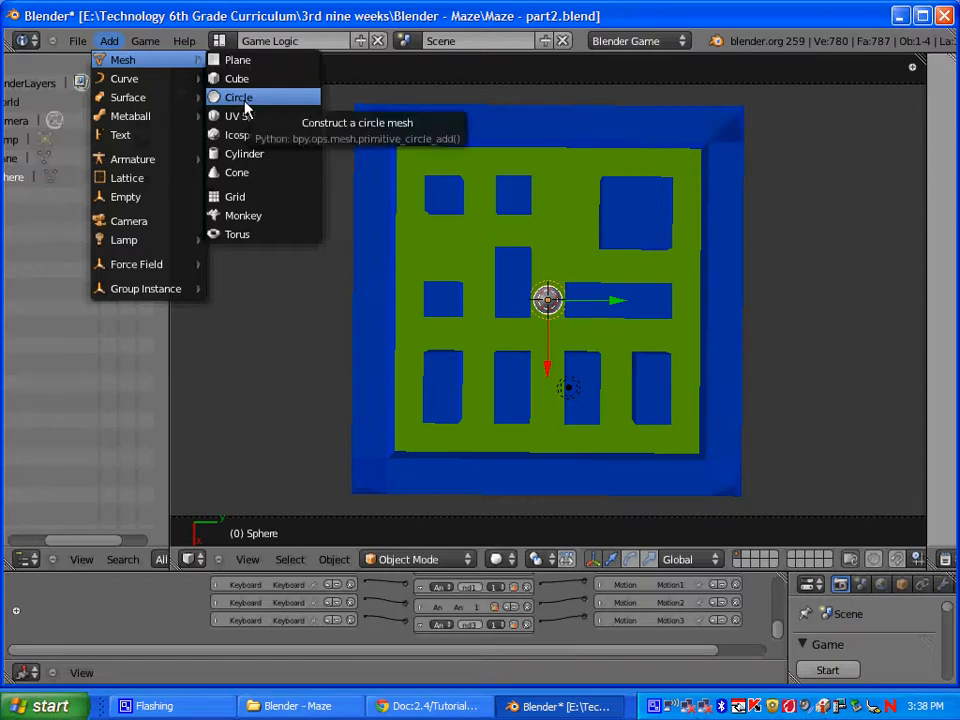
mouse_move(236, 172)
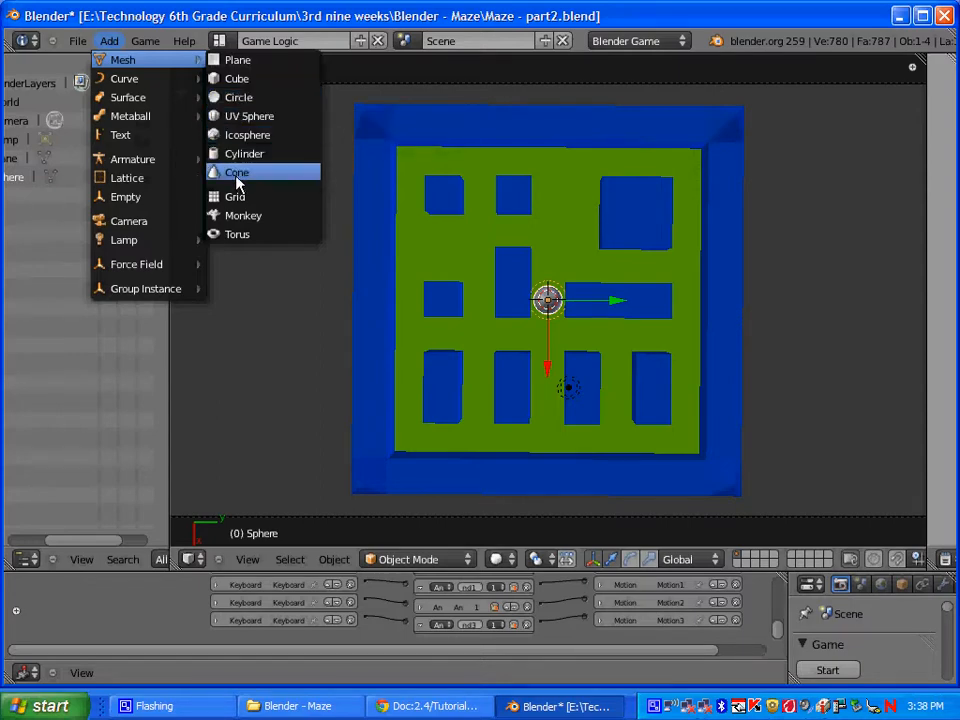
mouse_move(236, 234)
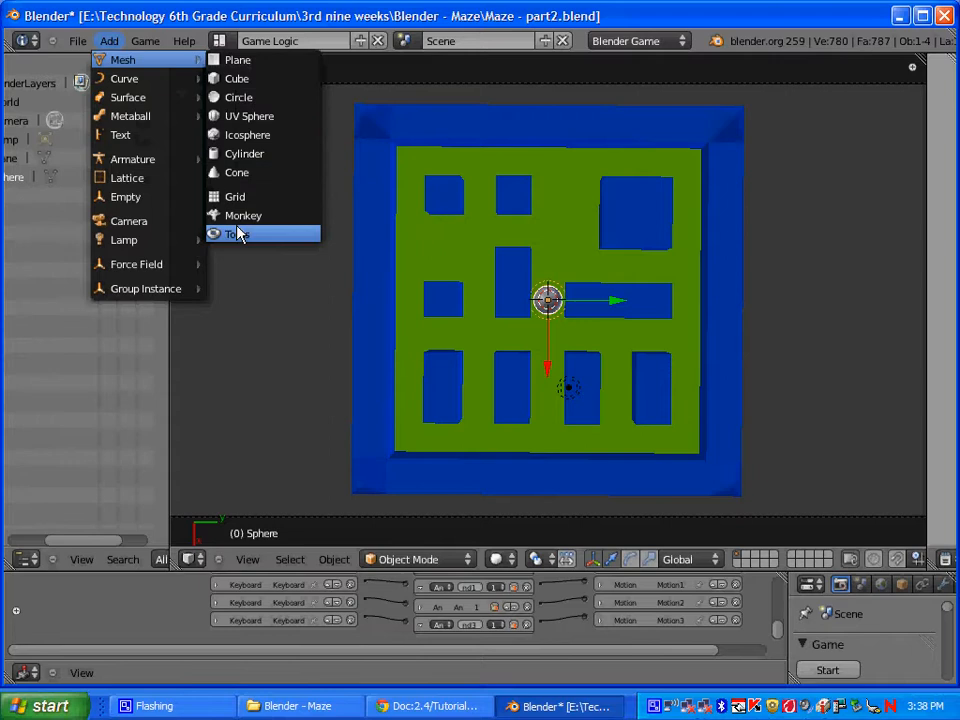
mouse_move(236, 172)
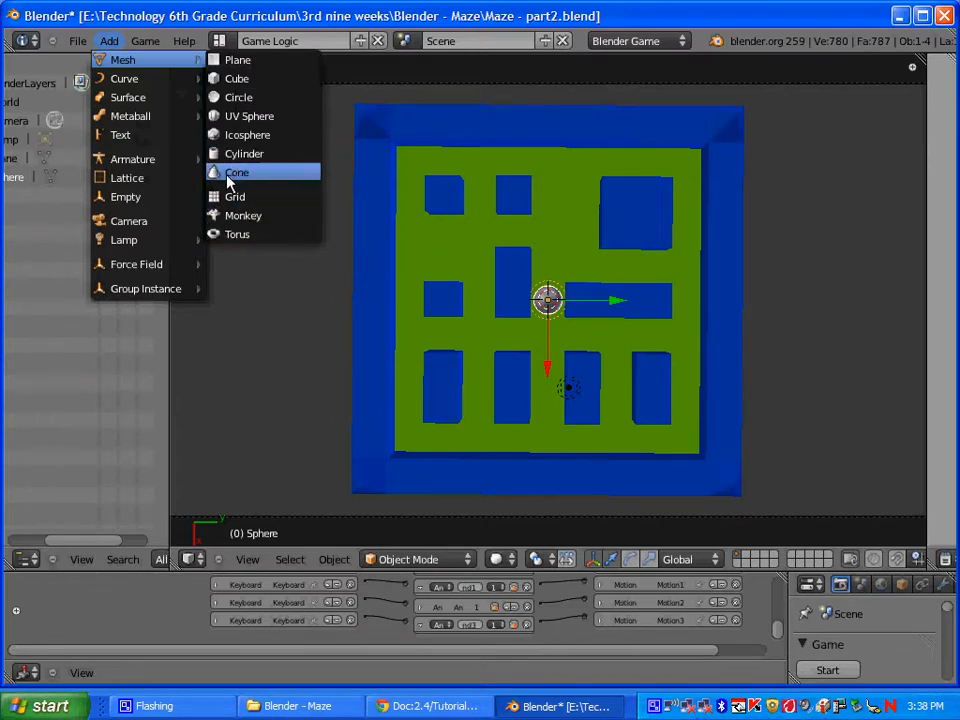
mouse_move(236, 172)
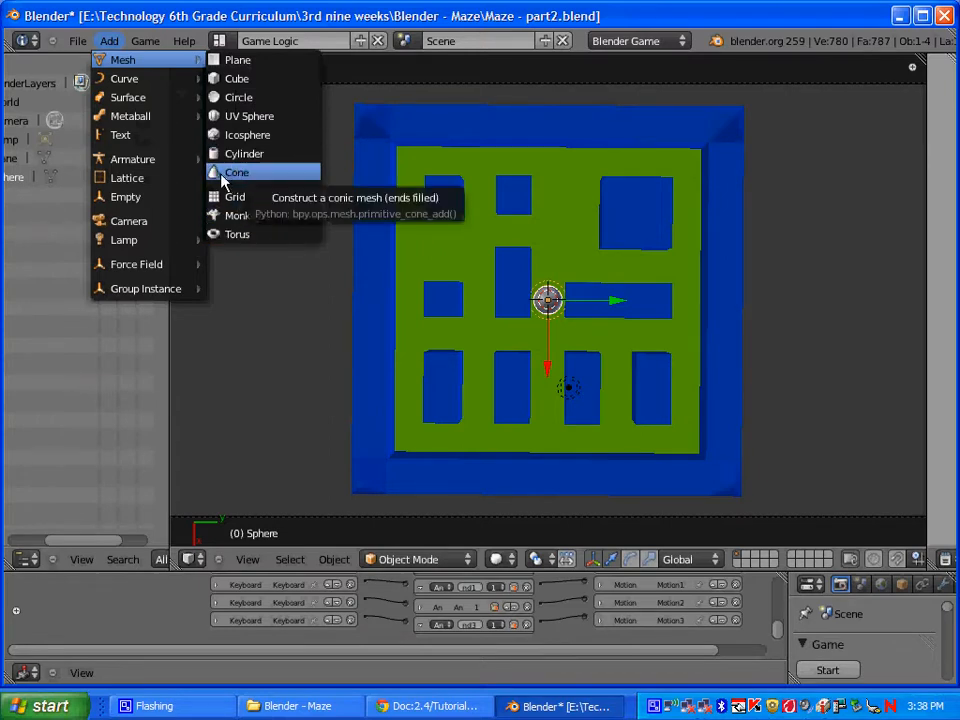
Add a Cone mesh at the 3D cursor on the ball's centre.
left_click(236, 172)
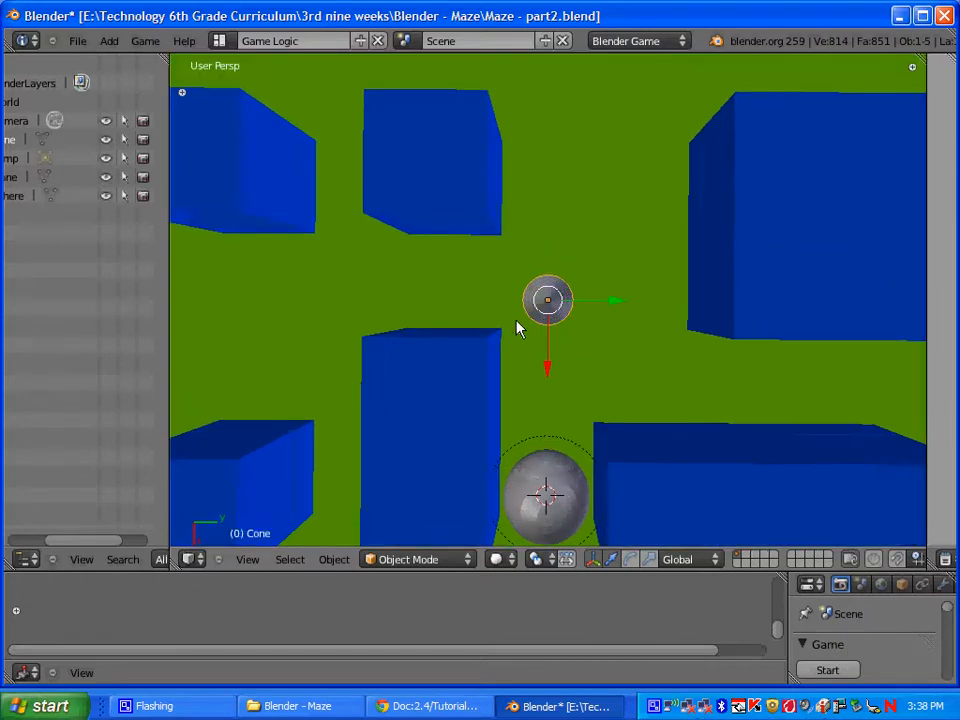
mouse_move(530, 256)
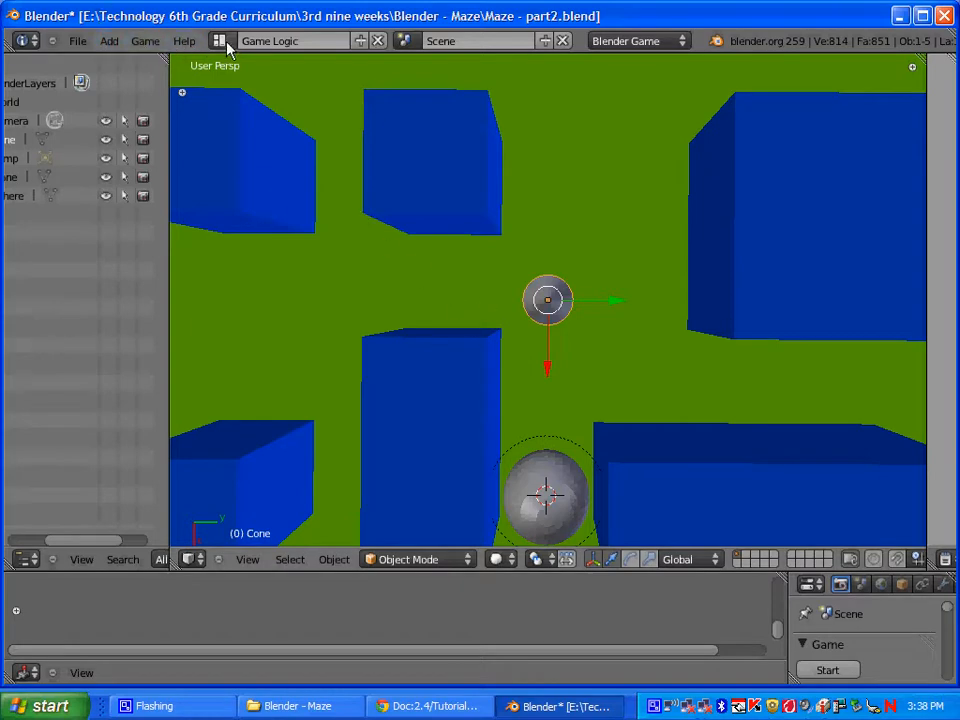
Switch to the Default layout and make the cone a Rigid Body with Ghost/Actor enabled.
left_click(220, 40)
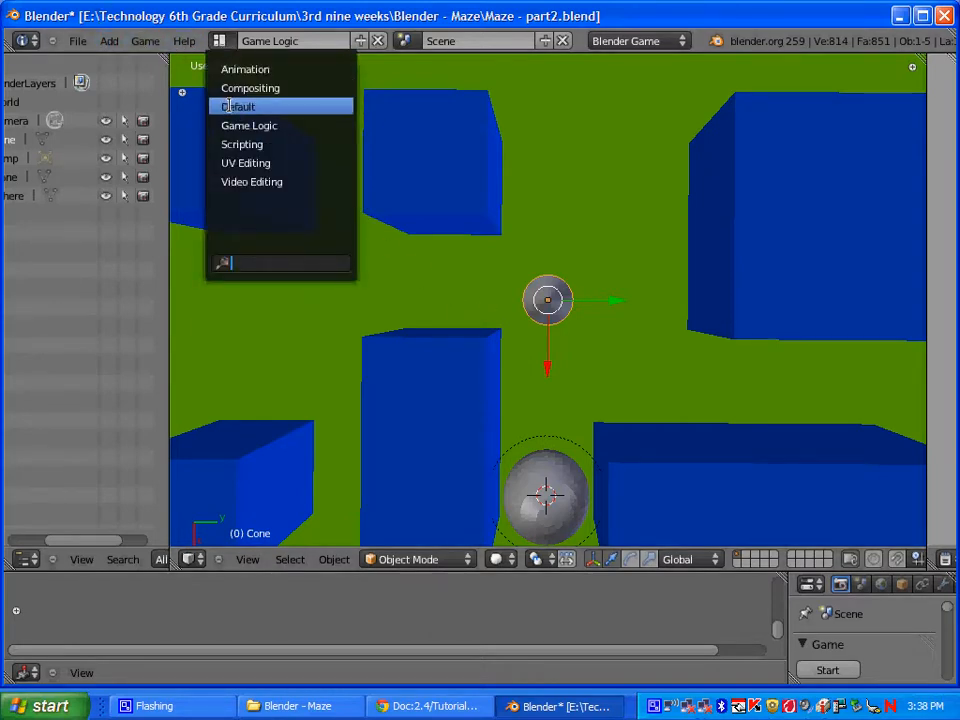
left_click(240, 106)
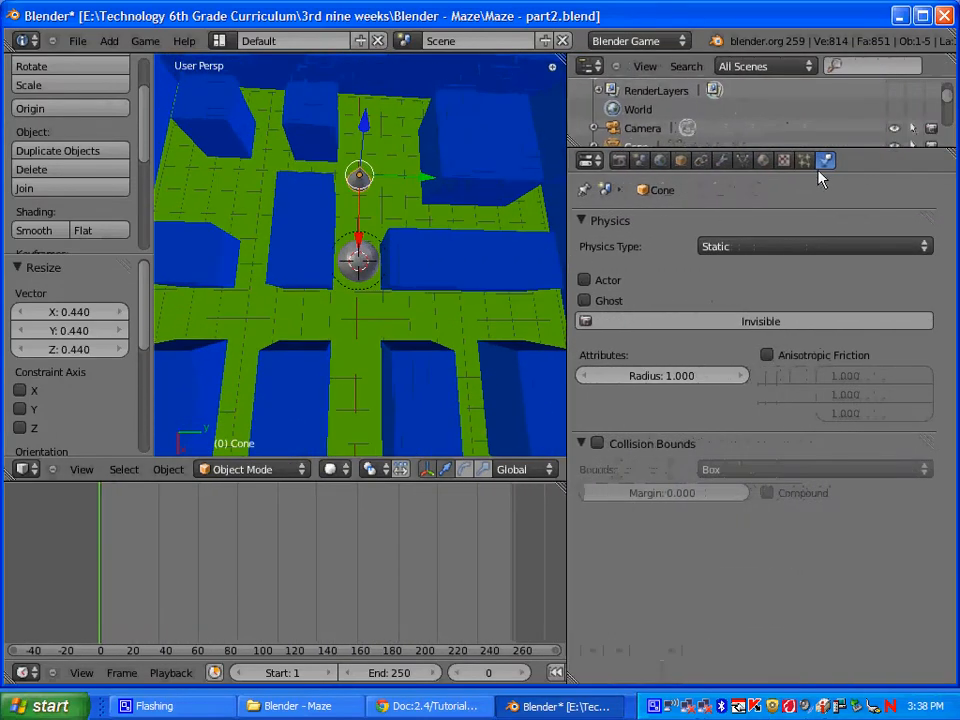
left_click(812, 246)
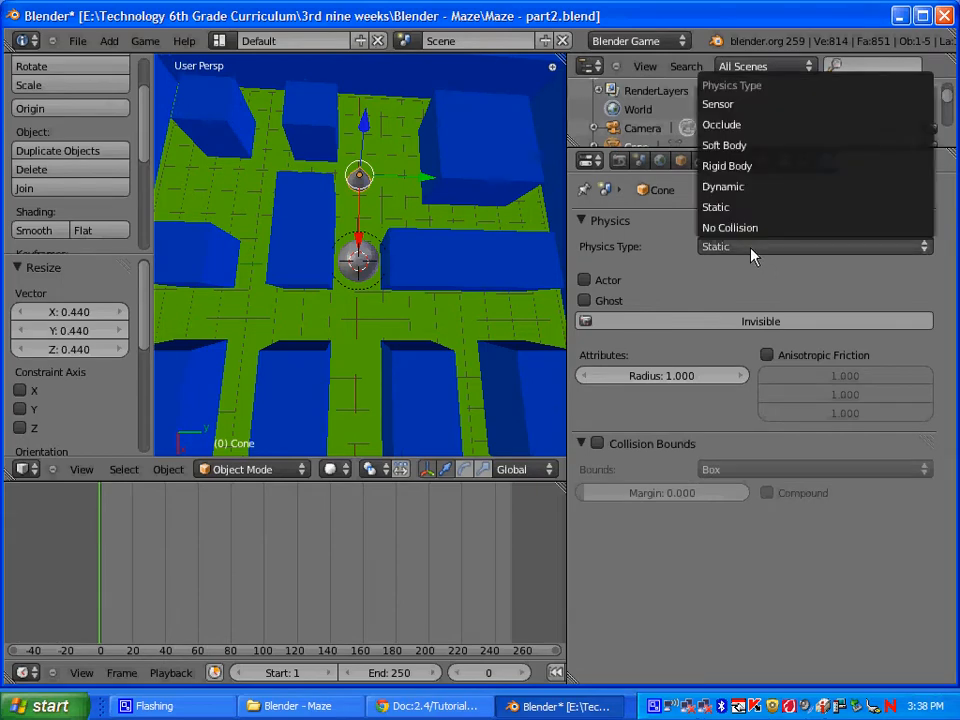
left_click(728, 166)
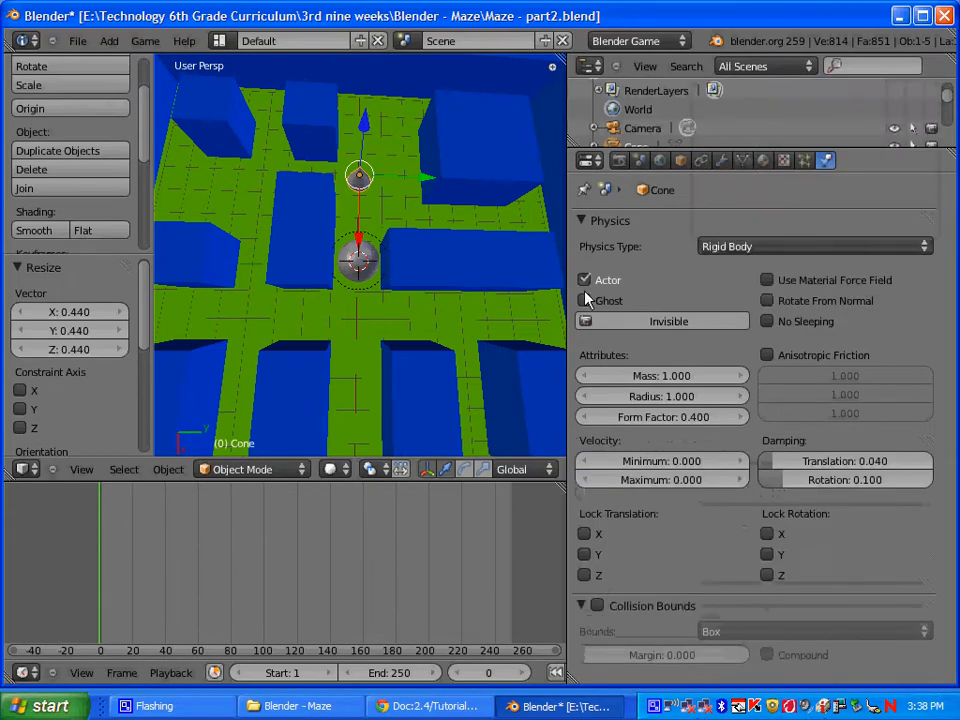
left_click(596, 604)
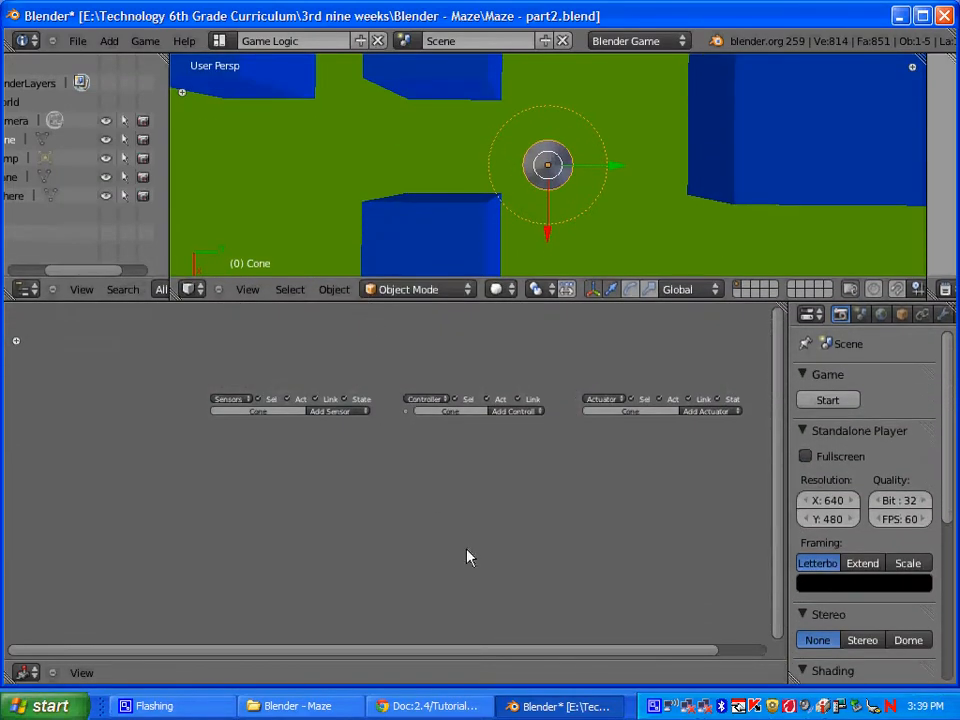
mouse_move(464, 534)
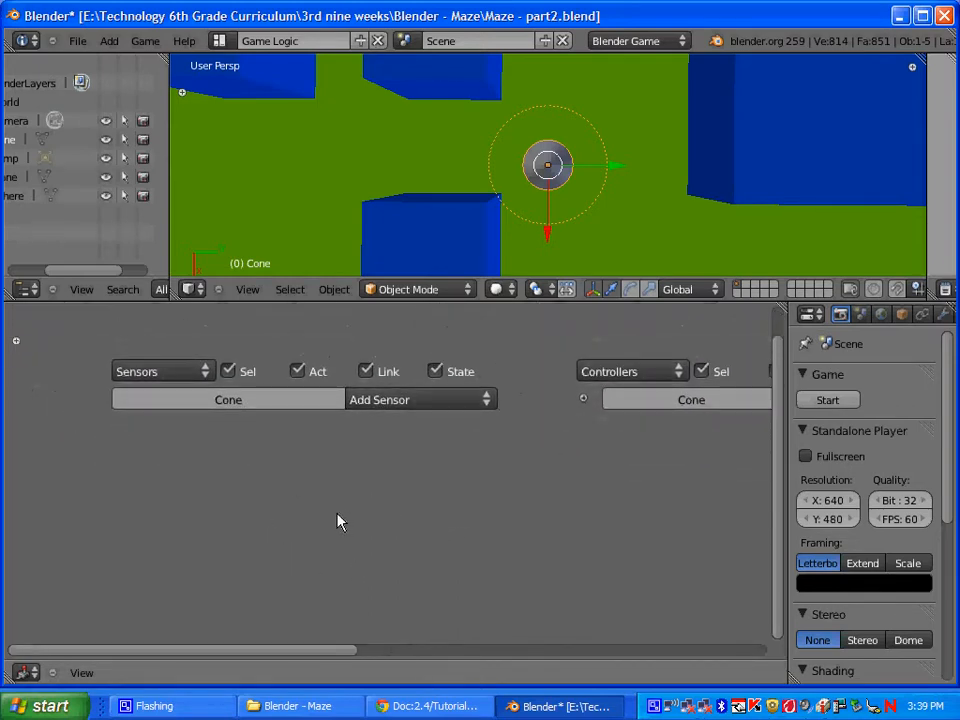
mouse_move(294, 456)
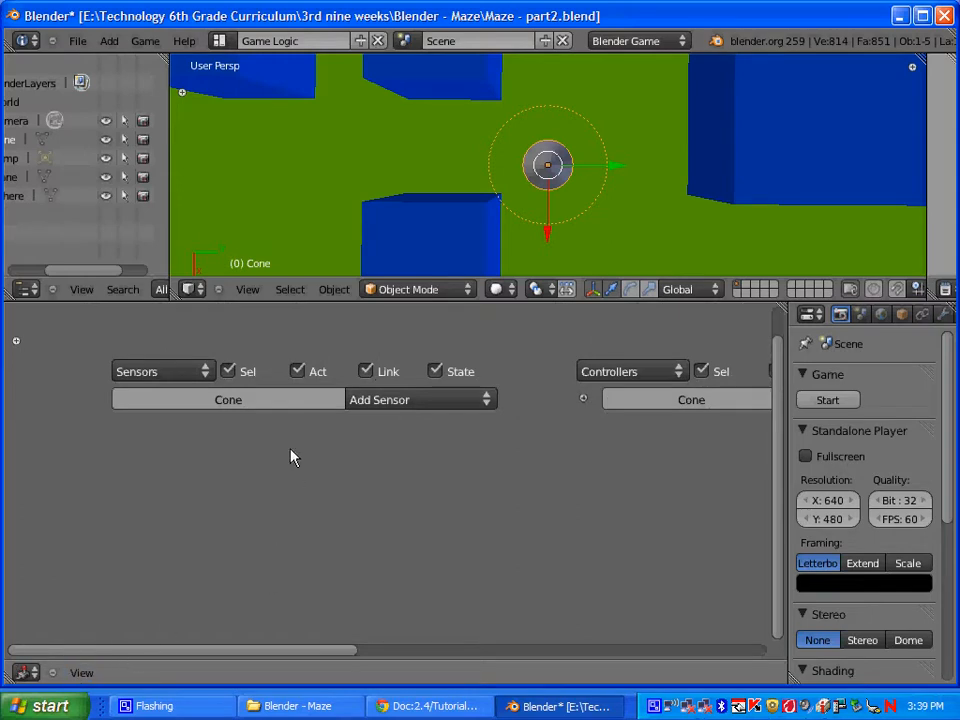
mouse_move(392, 480)
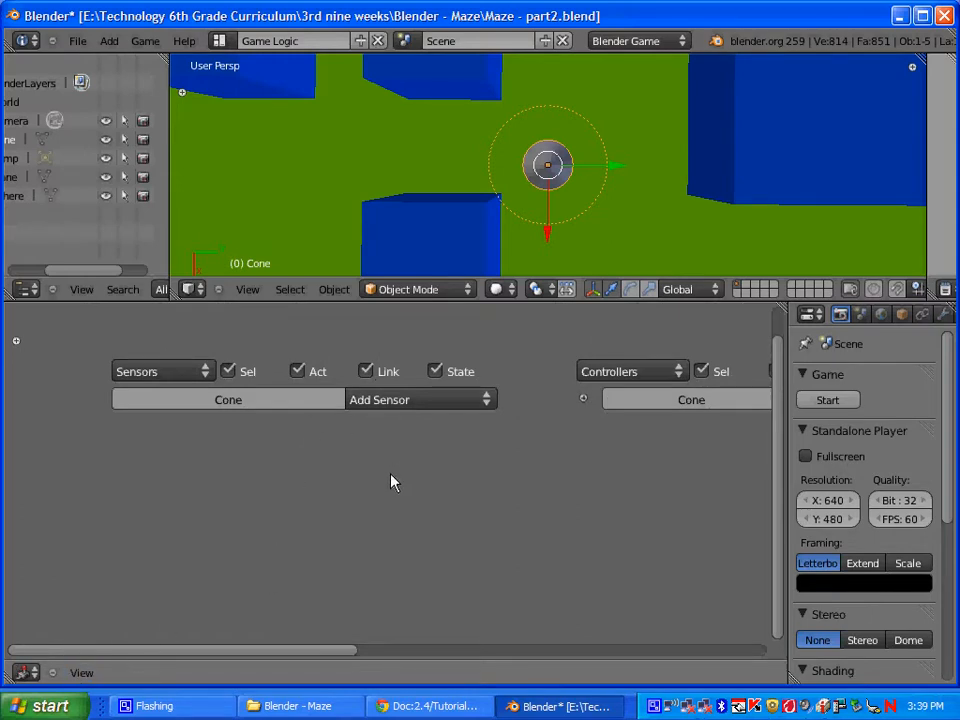
Add a Near sensor to the cone's game logic with default distances.
left_click(420, 400)
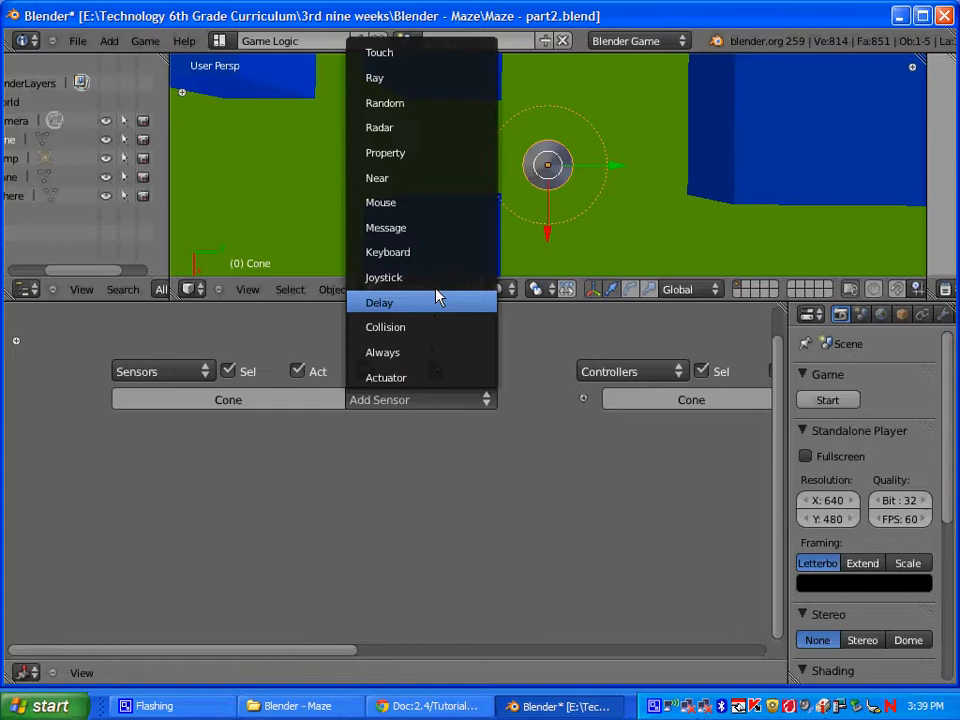
left_click(376, 176)
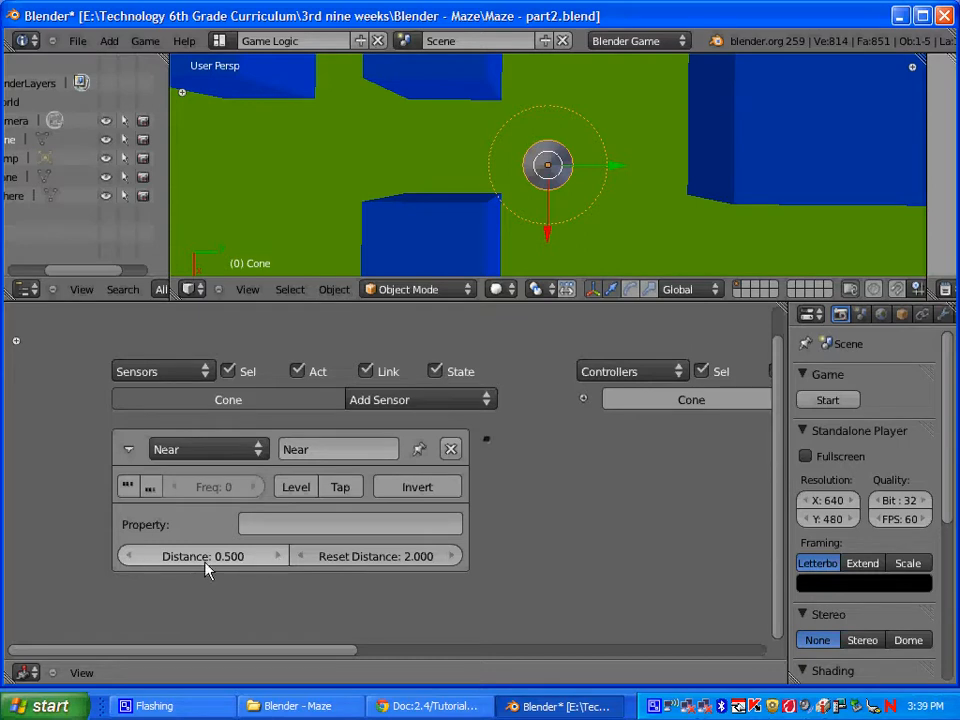
mouse_move(230, 578)
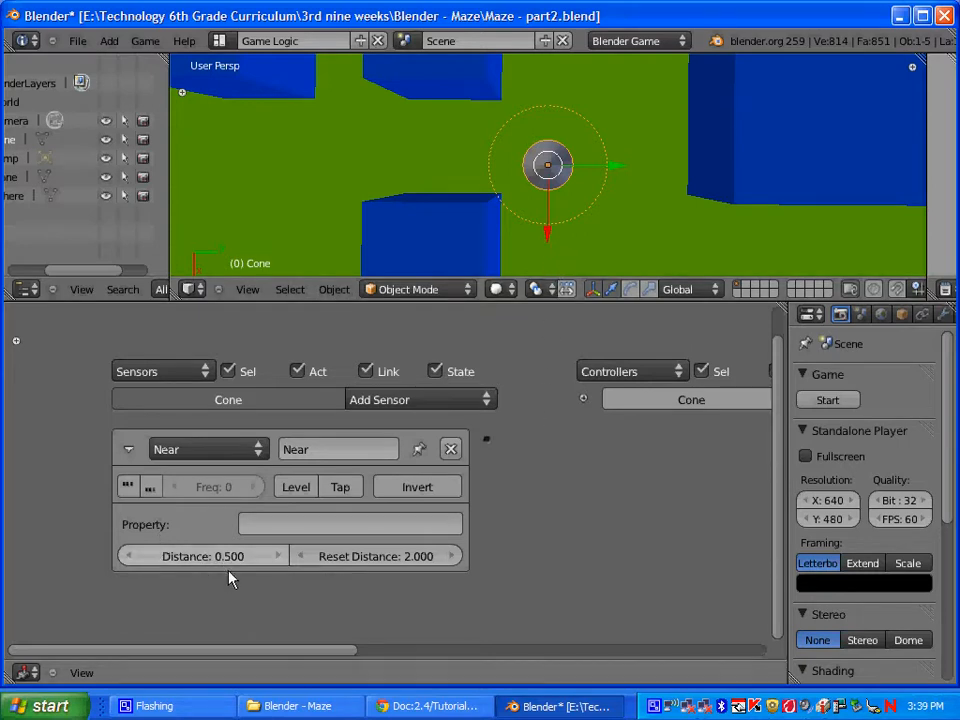
mouse_move(596, 228)
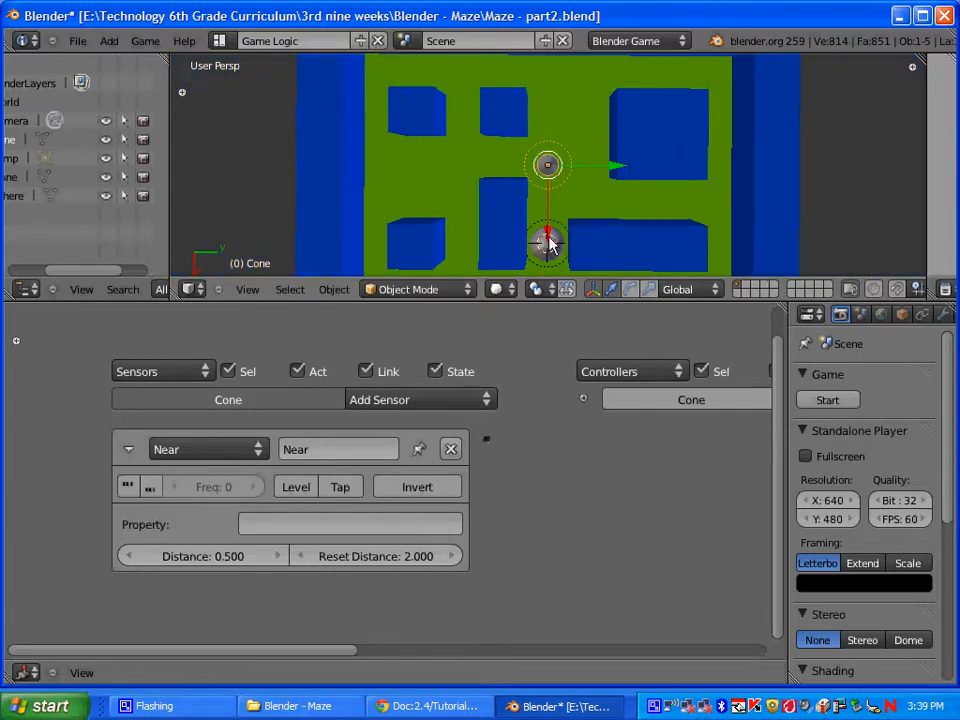
Select the sphere in the maze to view its game property.
left_click(548, 242)
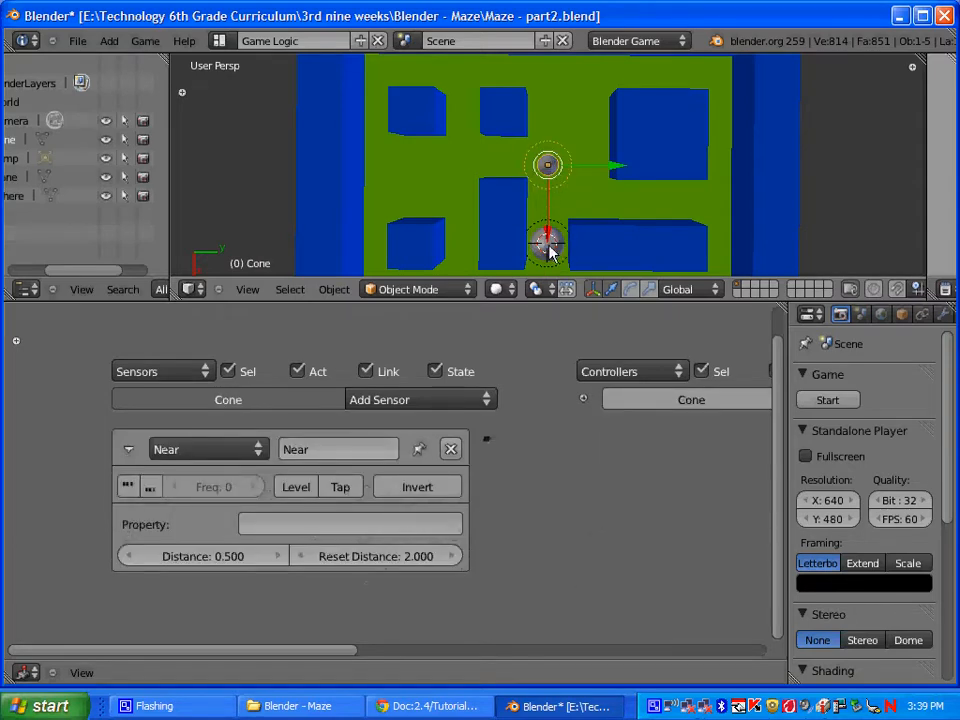
mouse_move(548, 184)
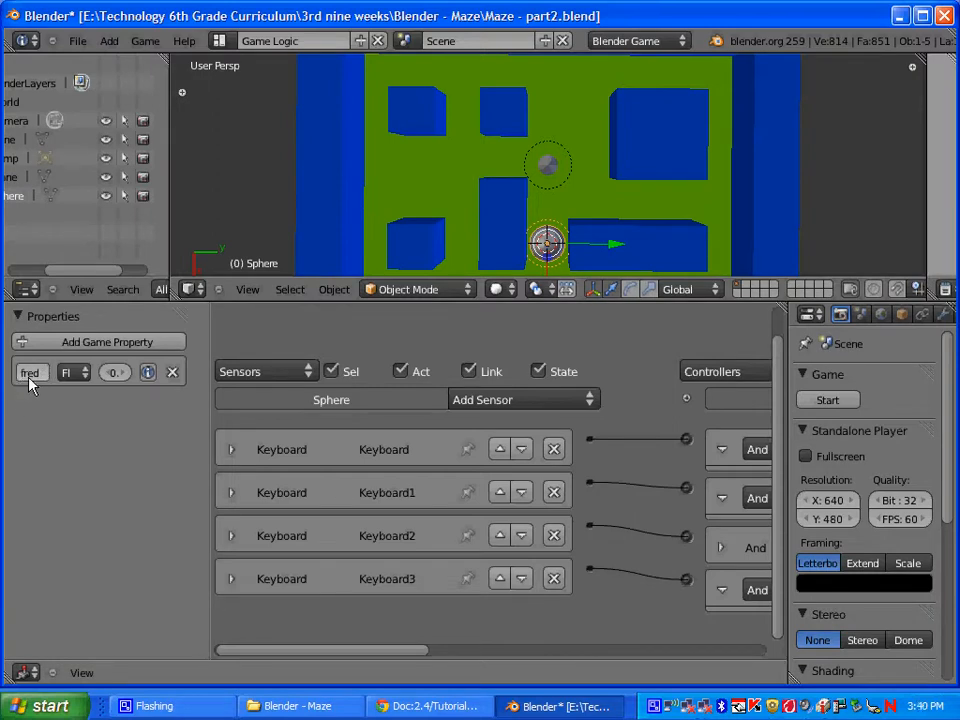
mouse_move(556, 176)
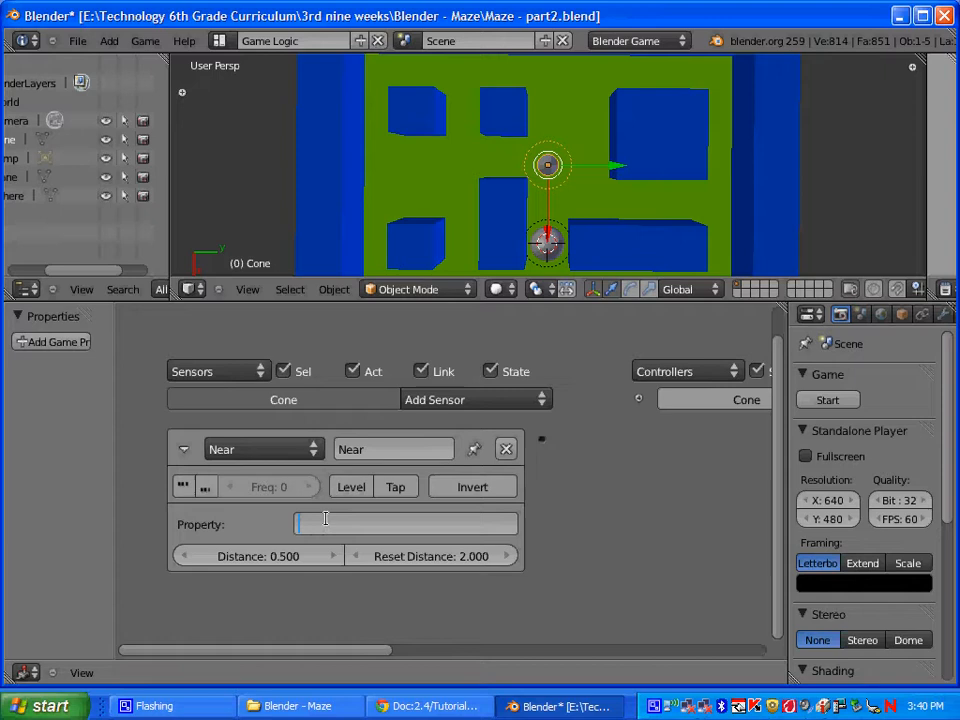
Set the cone's Near sensor Property filter to 'fred'.
type("fred")
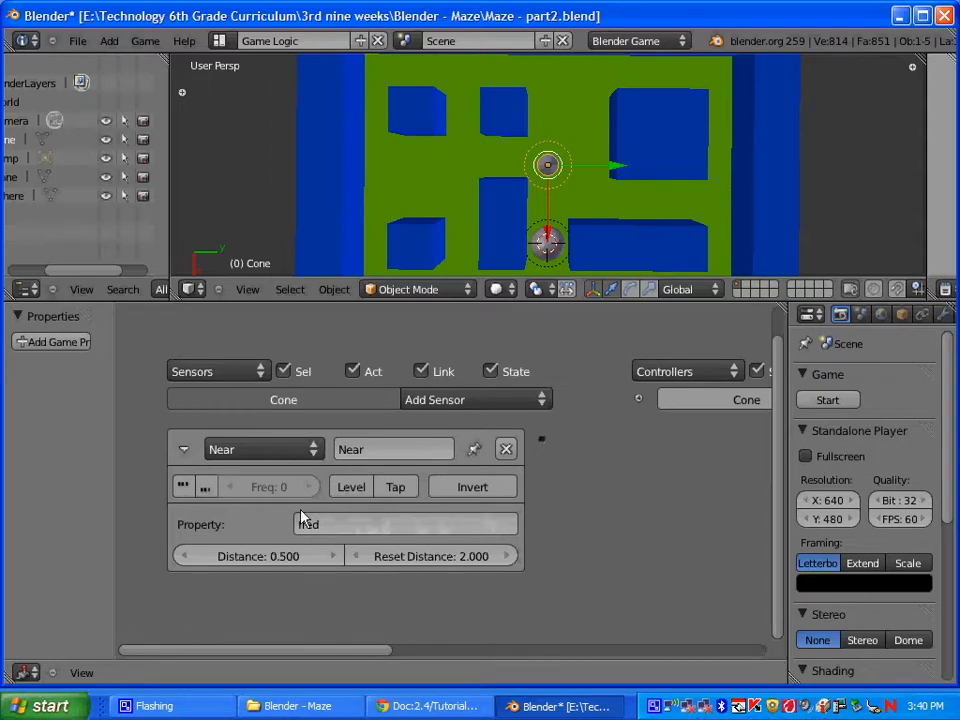
type("fred")
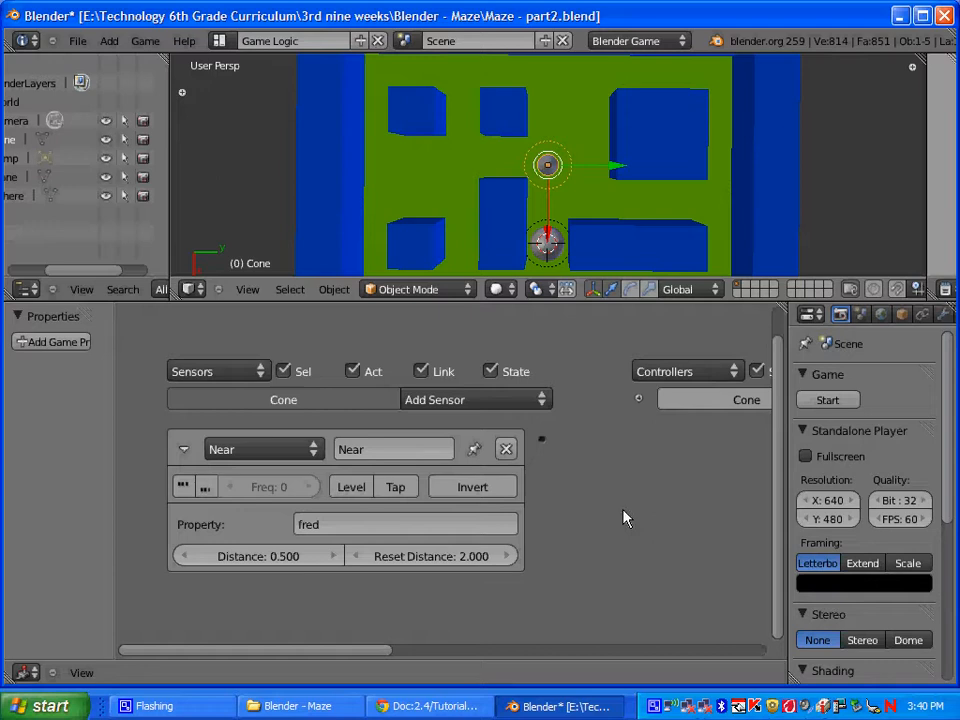
mouse_move(658, 486)
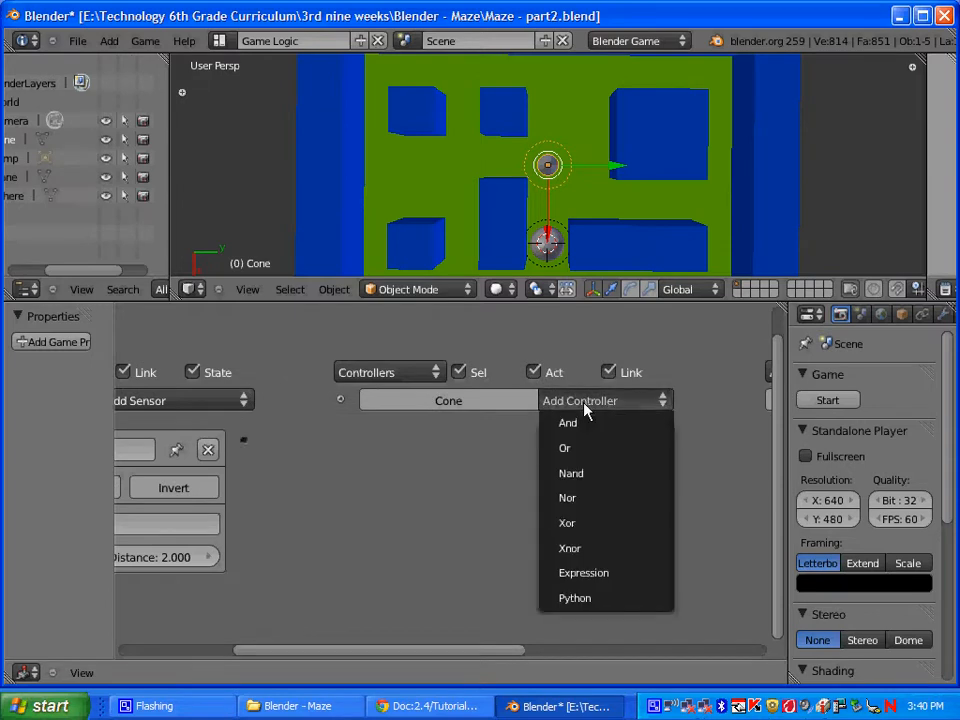
Add an And controller wired from the Near sensor, plus an Edit Object actuator with its action chosen.
left_click(568, 422)
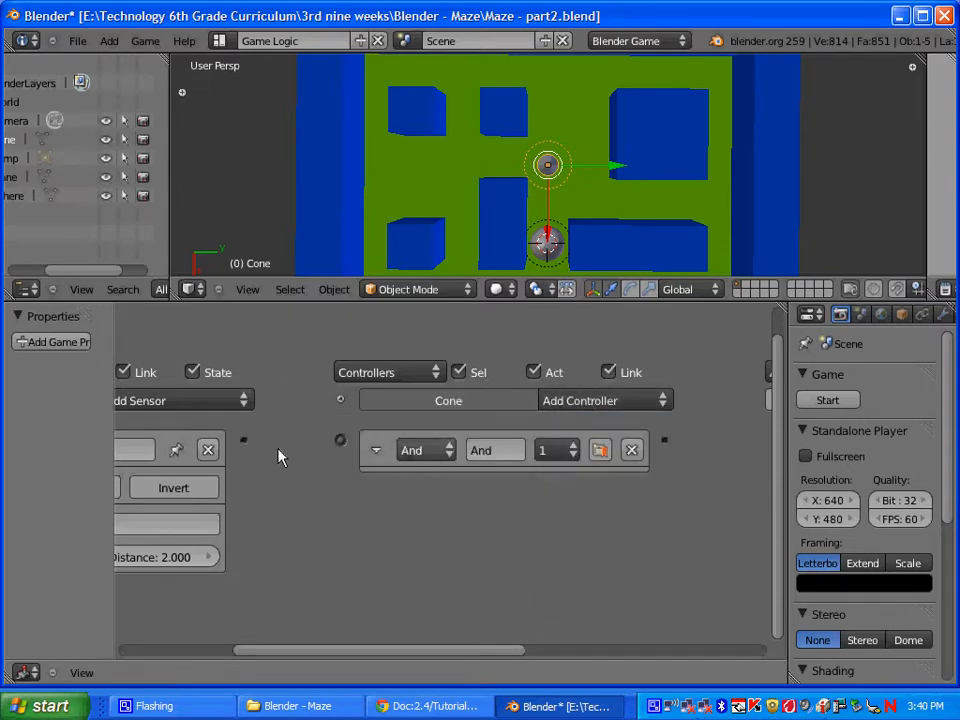
left_click_drag(244, 440, 340, 440)
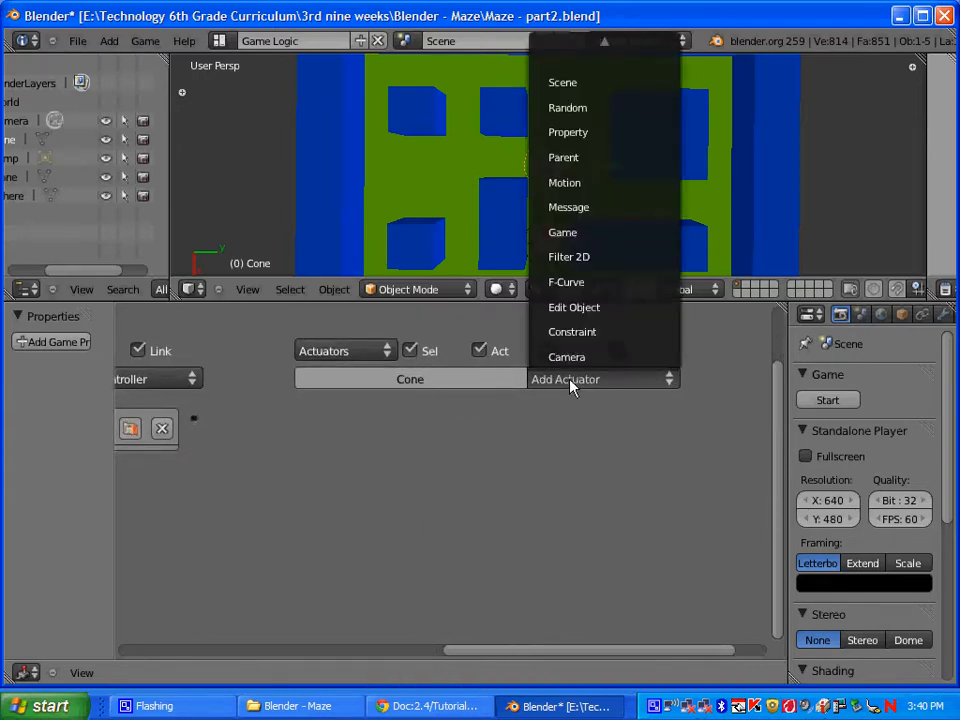
mouse_move(584, 160)
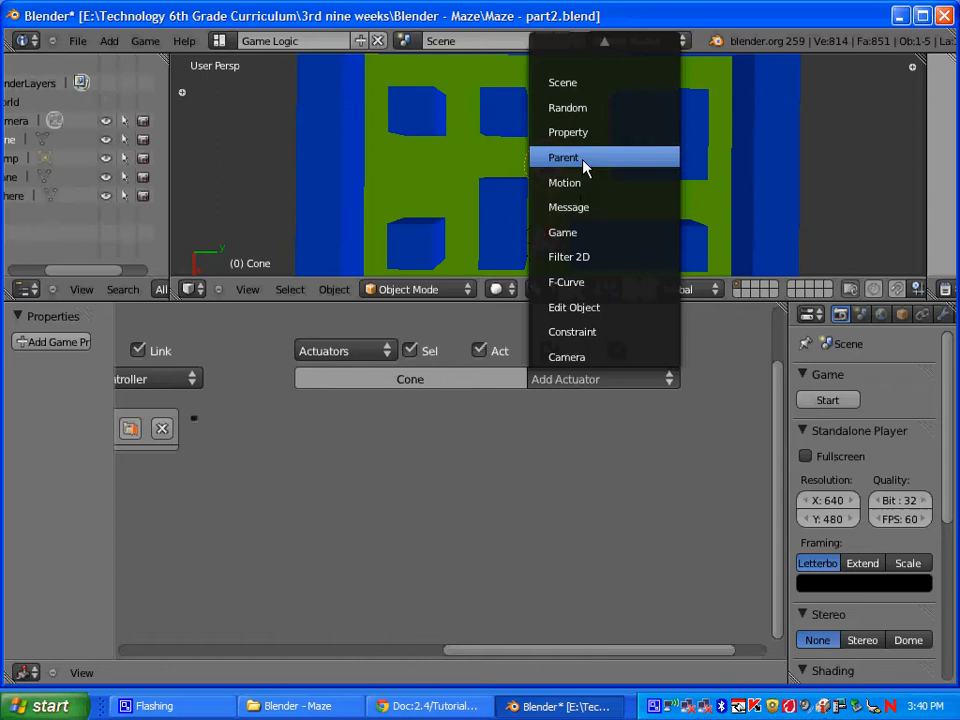
mouse_move(584, 308)
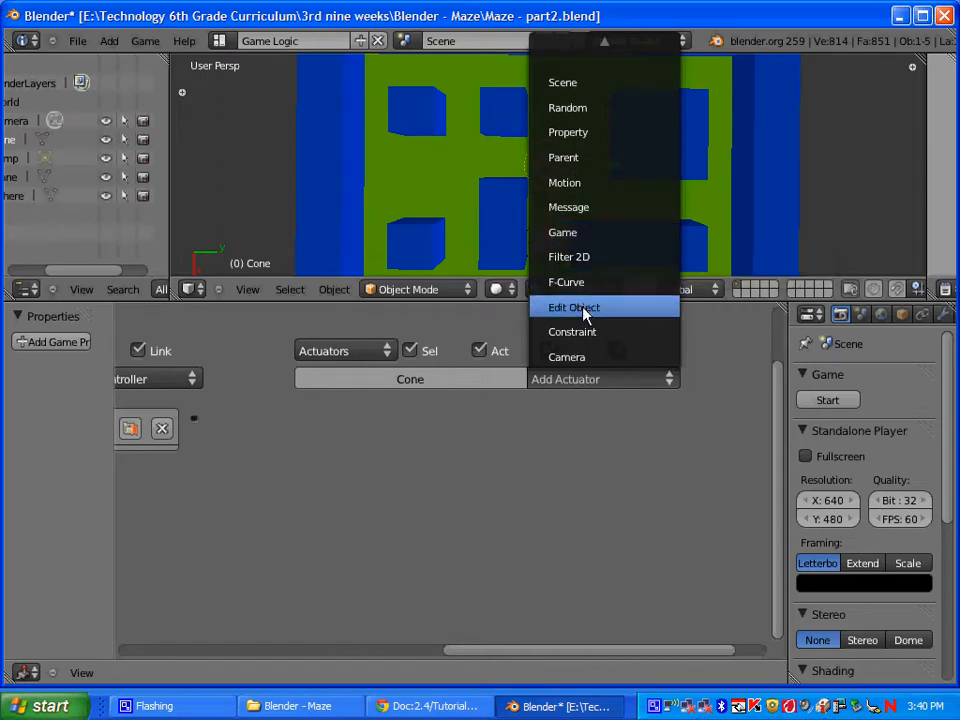
left_click(574, 308)
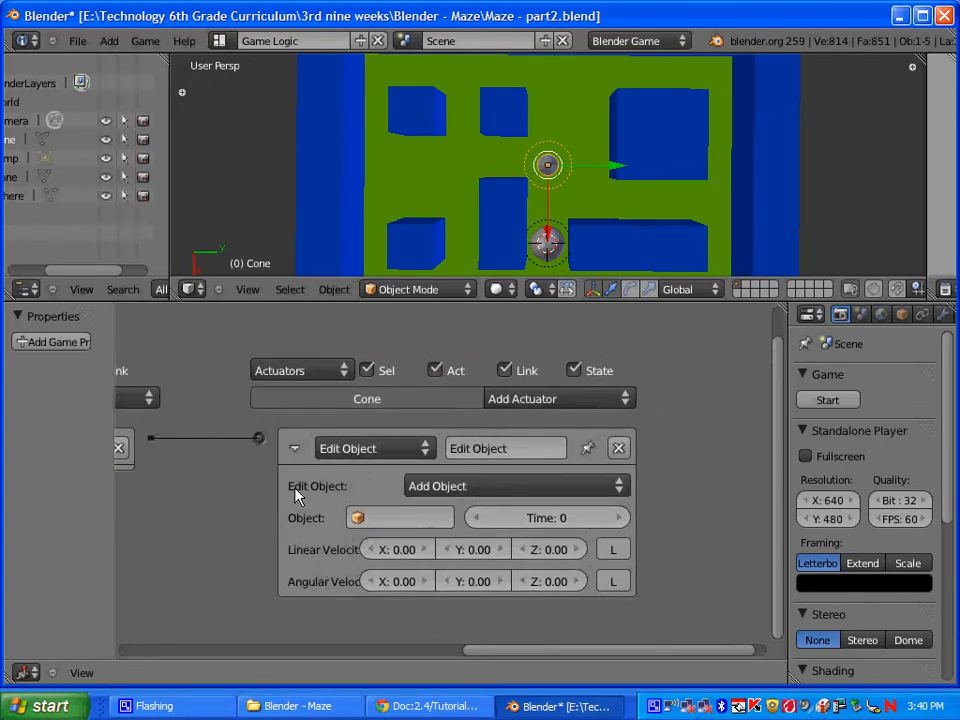
left_click(376, 448)
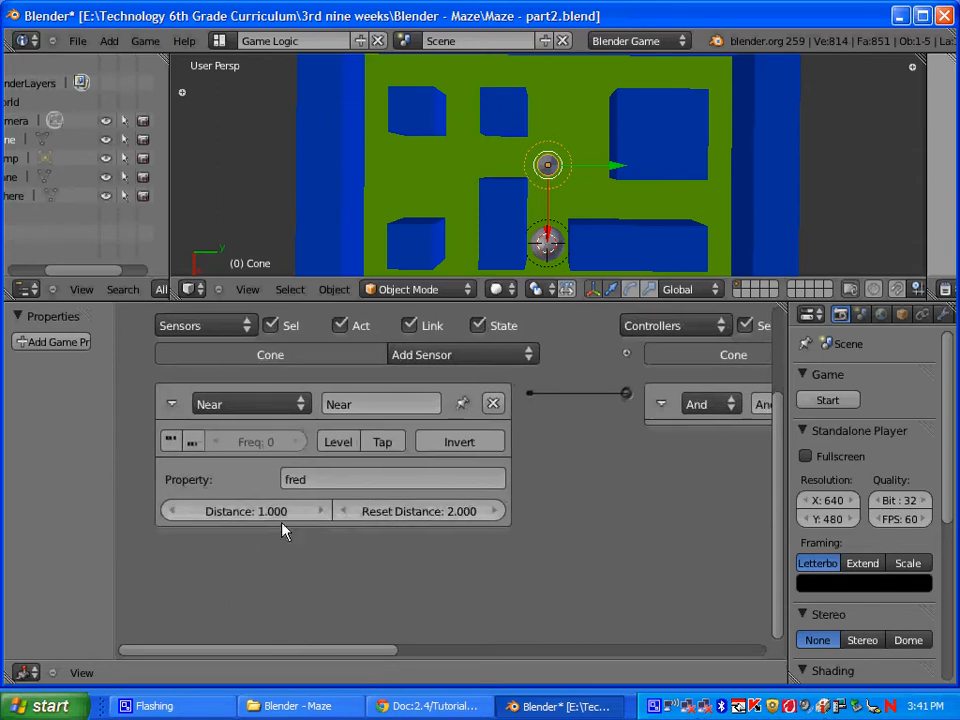
mouse_move(264, 520)
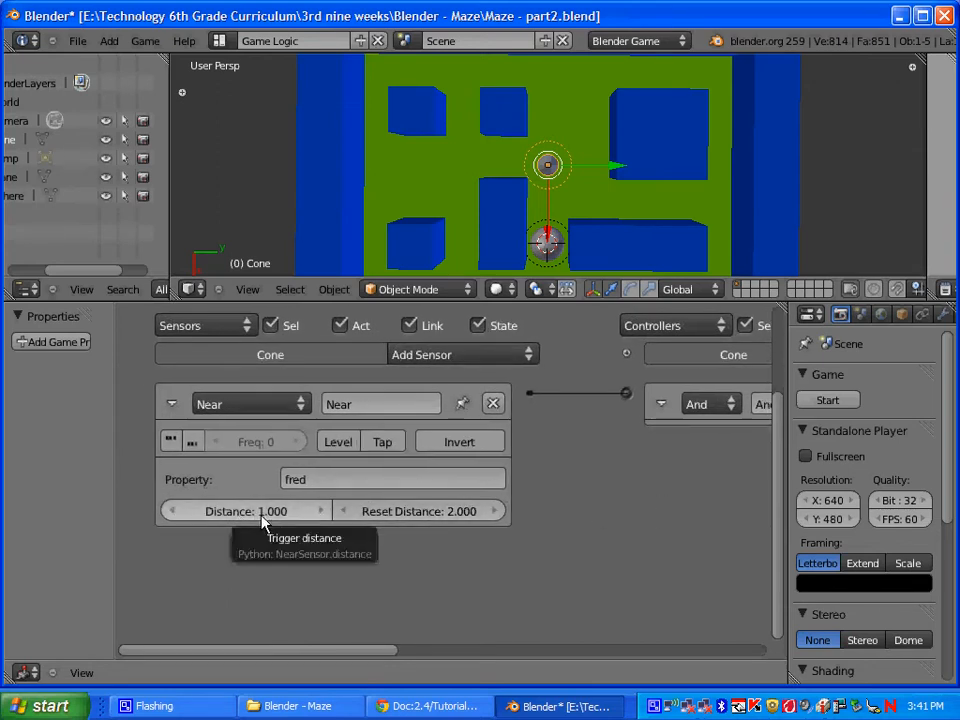
mouse_move(590, 524)
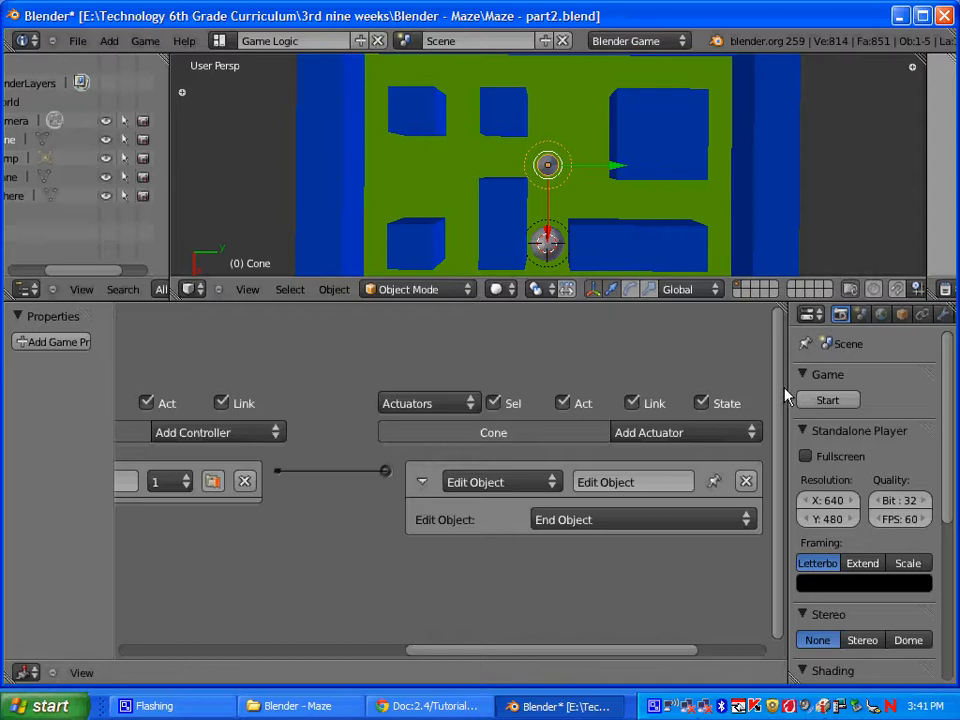
mouse_move(828, 400)
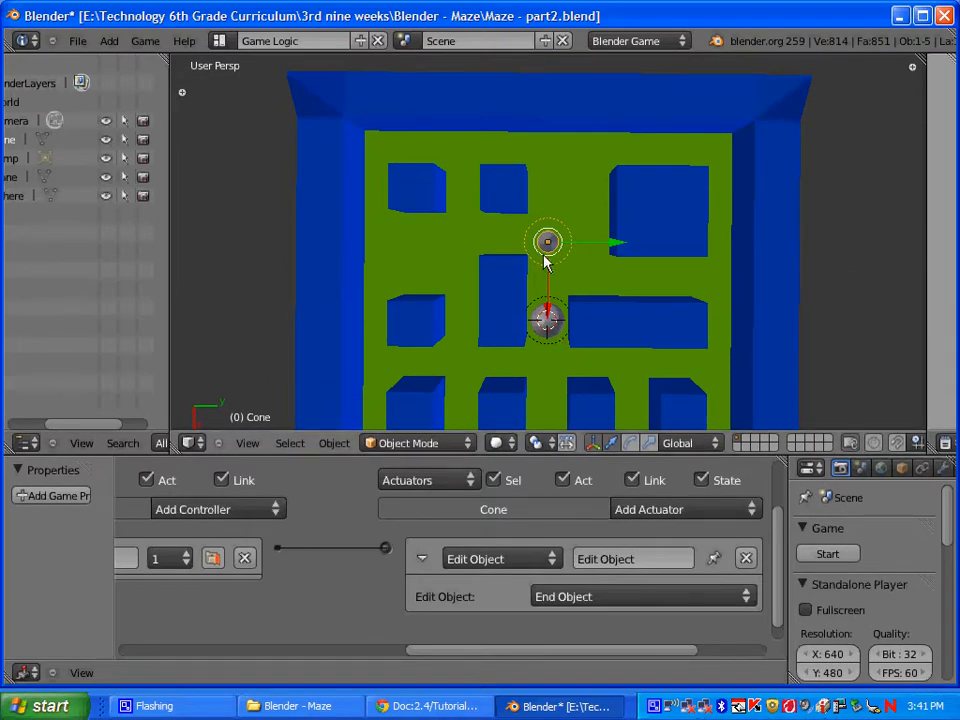
mouse_move(558, 272)
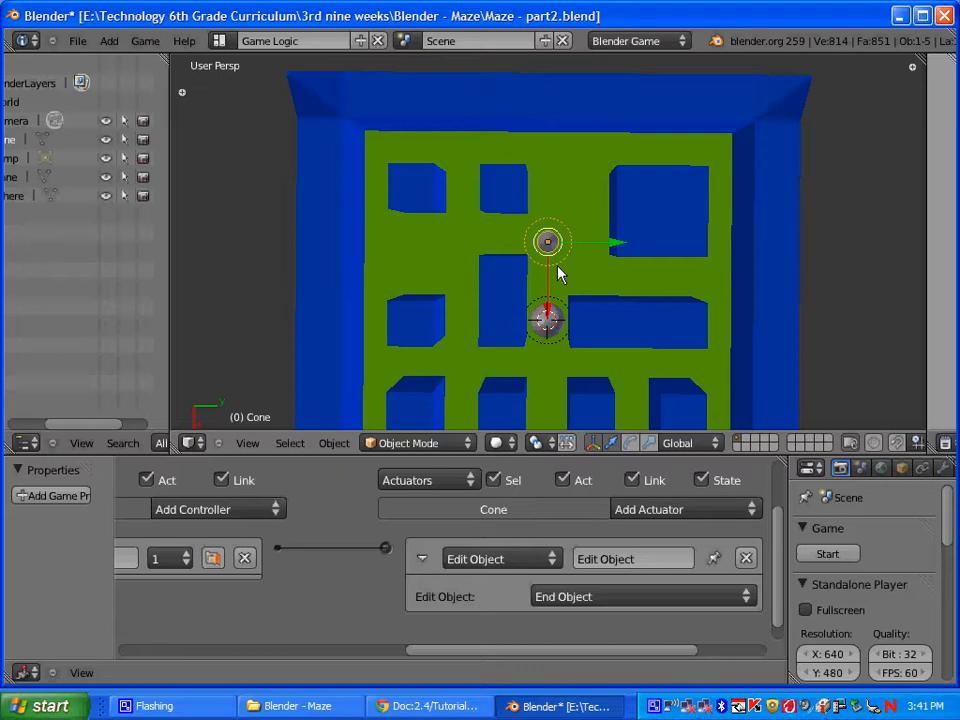
mouse_move(604, 228)
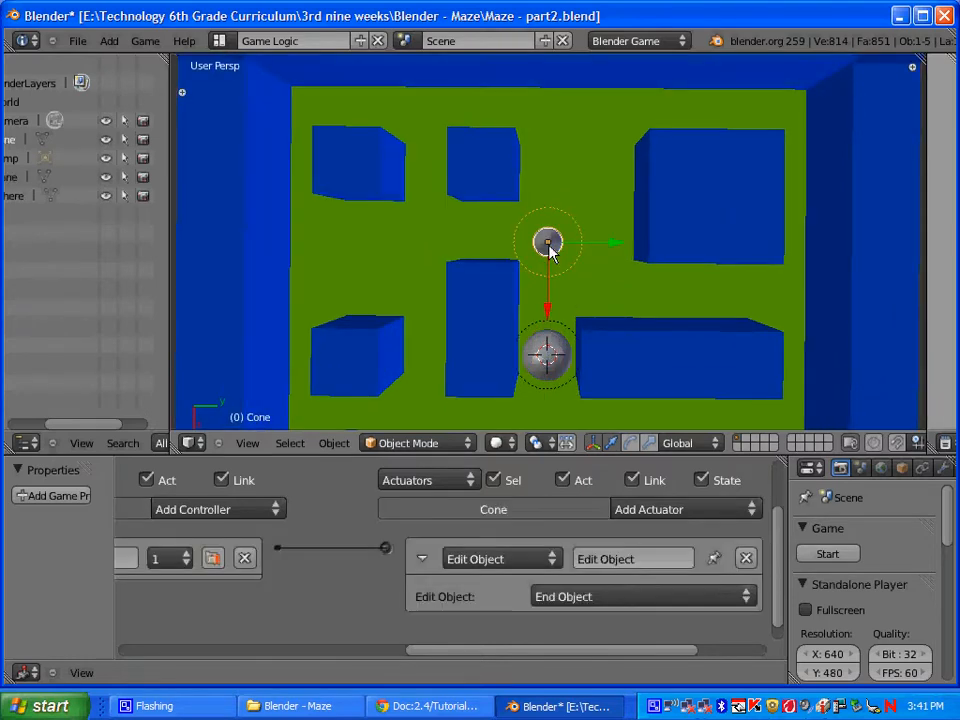
mouse_move(640, 614)
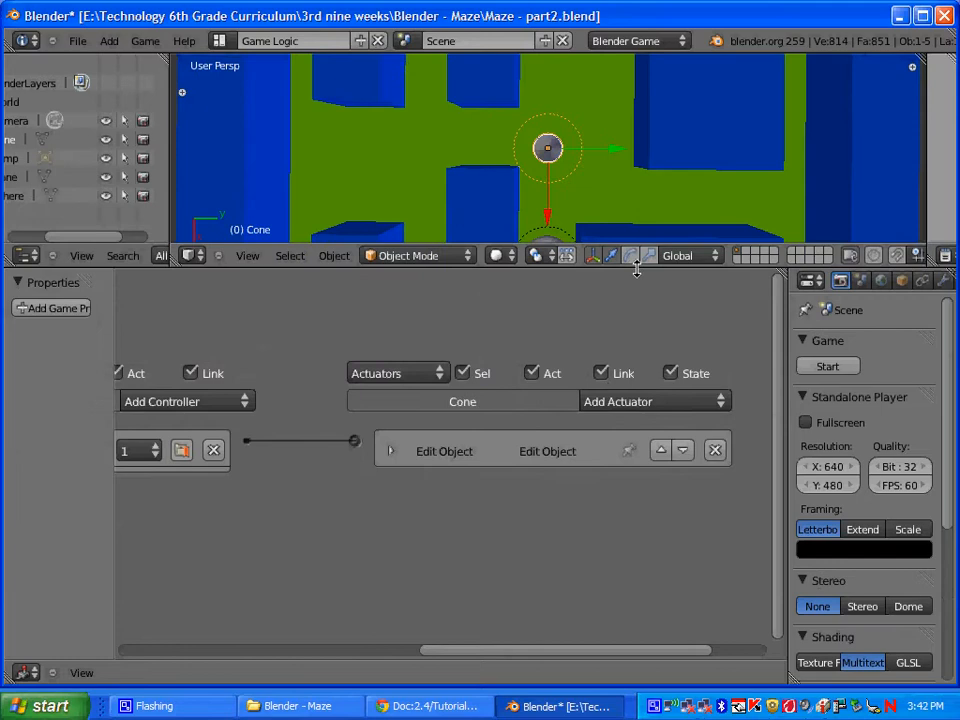
Add a Message actuator to the cone with subject 'pickup'.
left_click(654, 400)
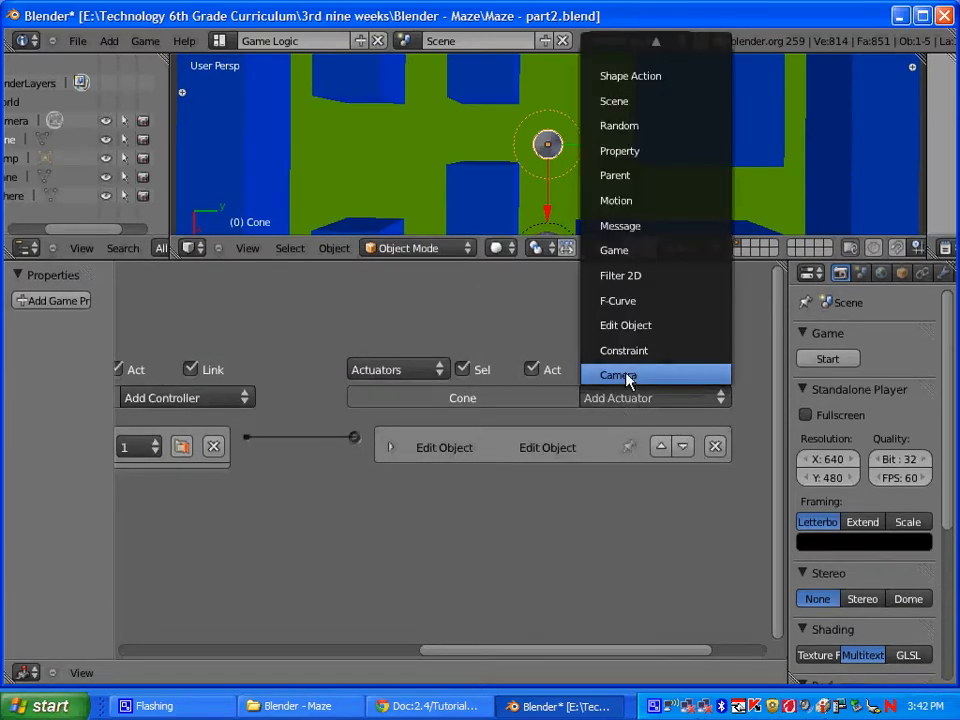
mouse_move(624, 350)
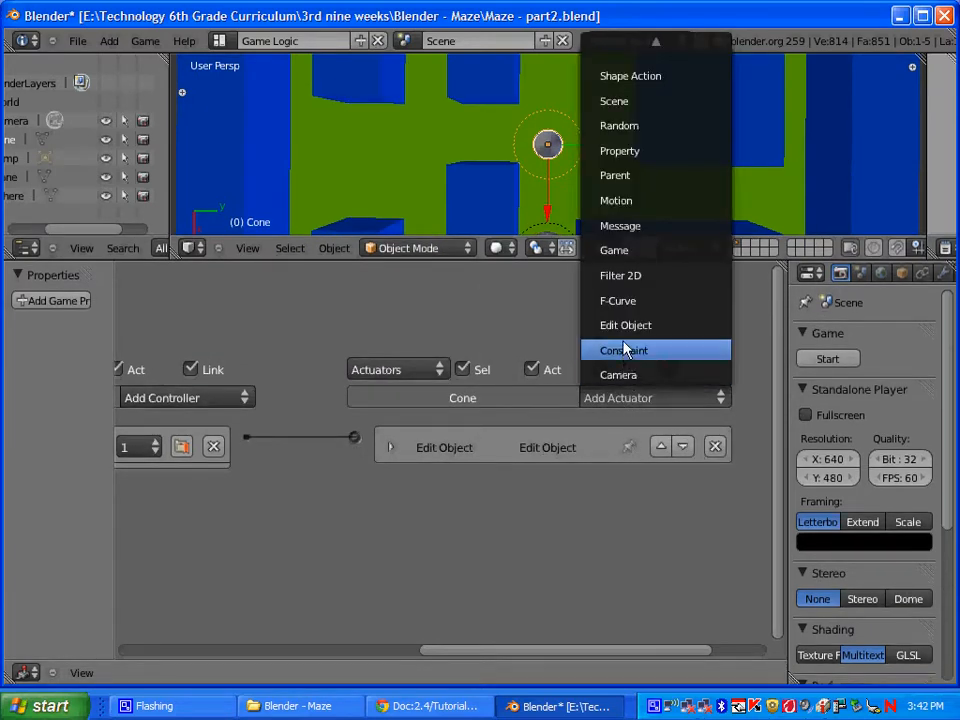
left_click(620, 224)
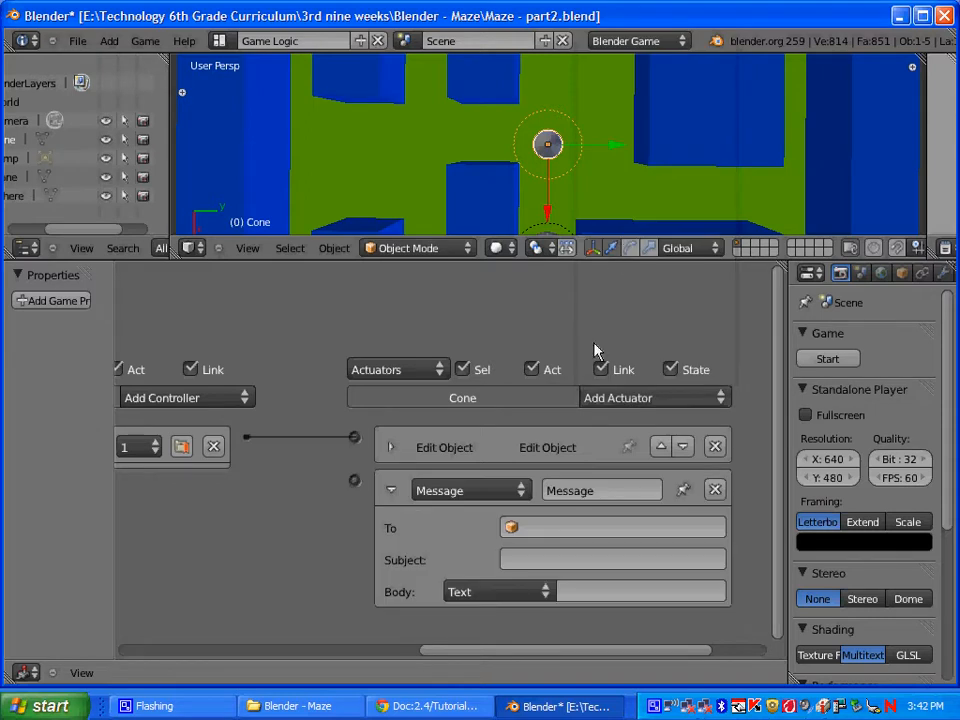
mouse_move(430, 564)
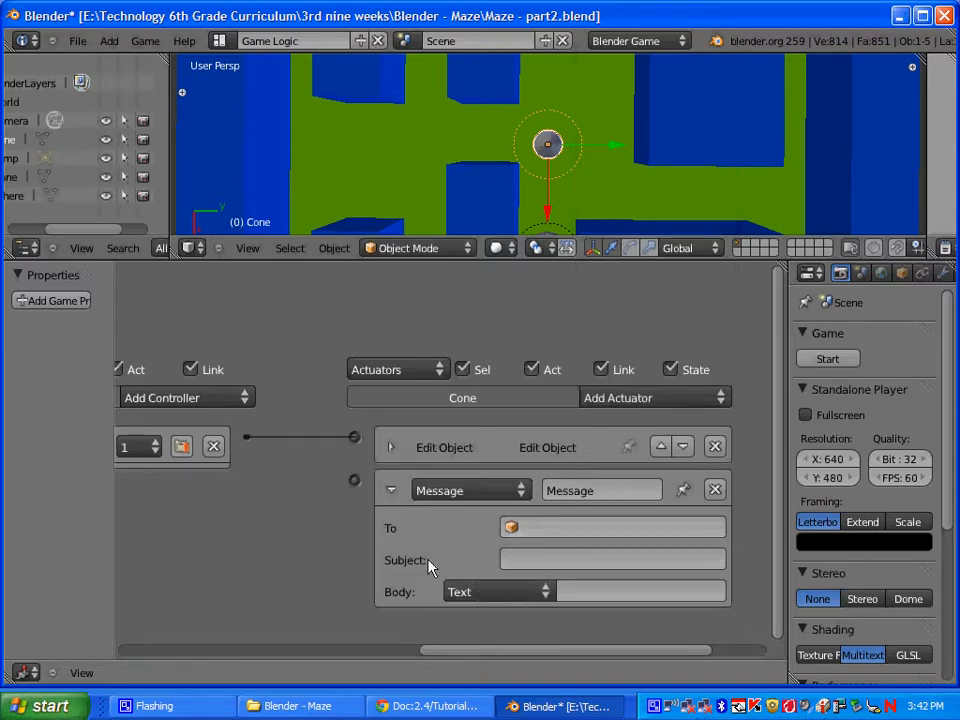
left_click(612, 560)
type("pickup")
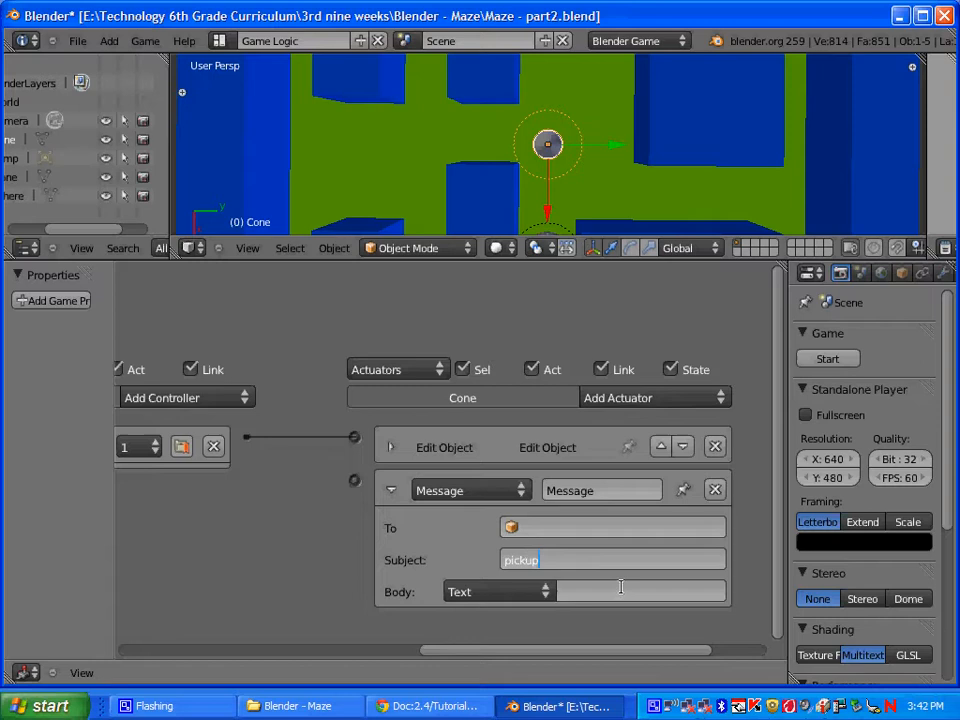
left_click(512, 528)
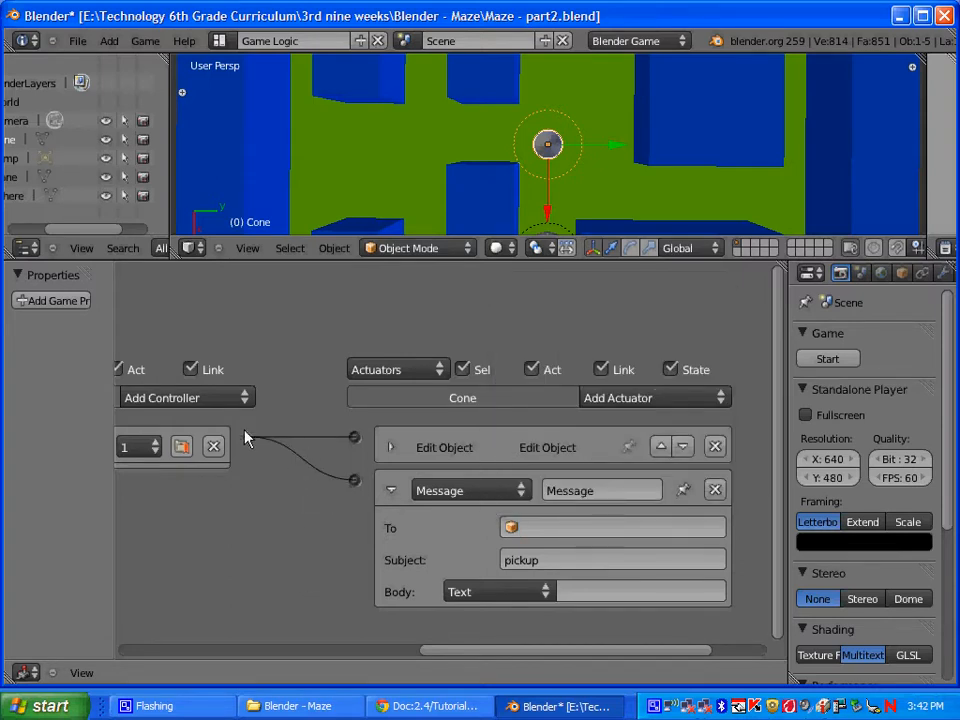
mouse_move(256, 438)
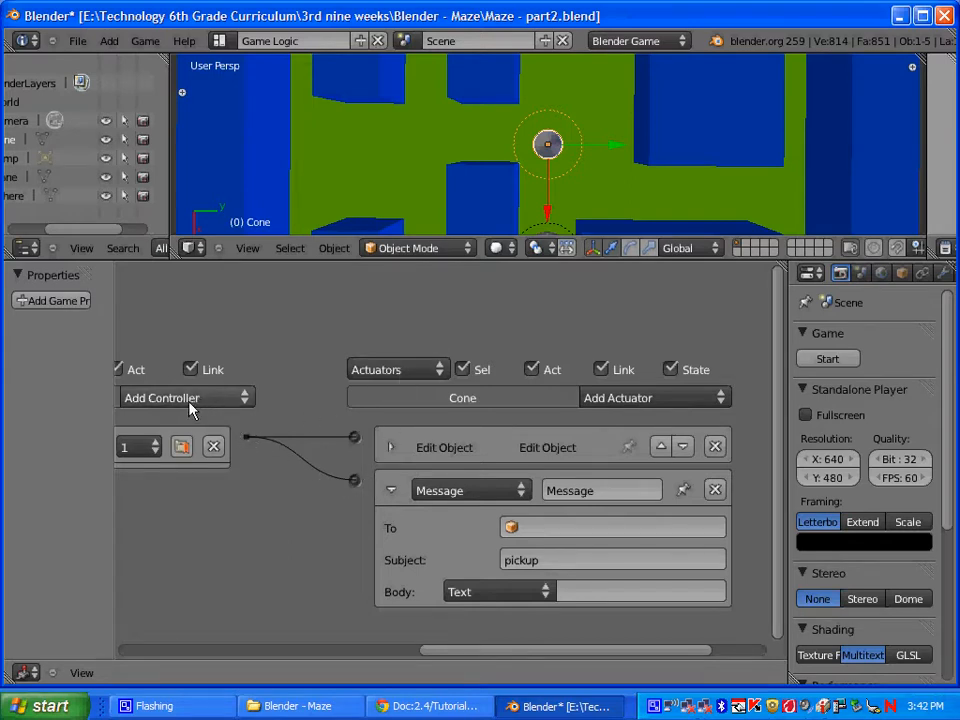
mouse_move(370, 490)
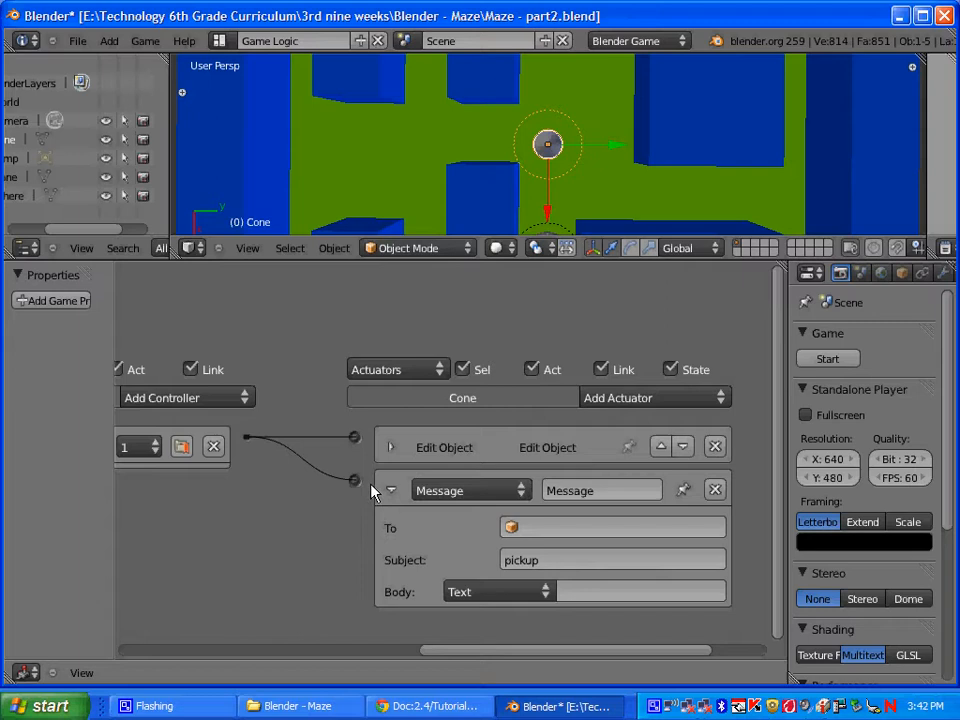
mouse_move(280, 558)
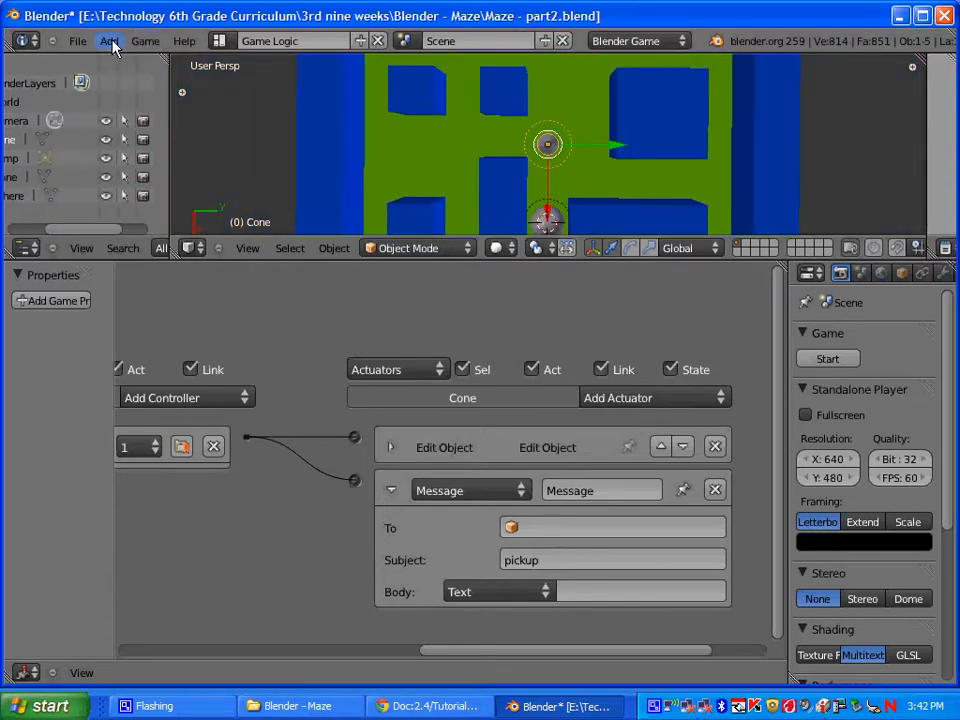
Add an Empty object to the maze scene near the ball.
left_click(108, 40)
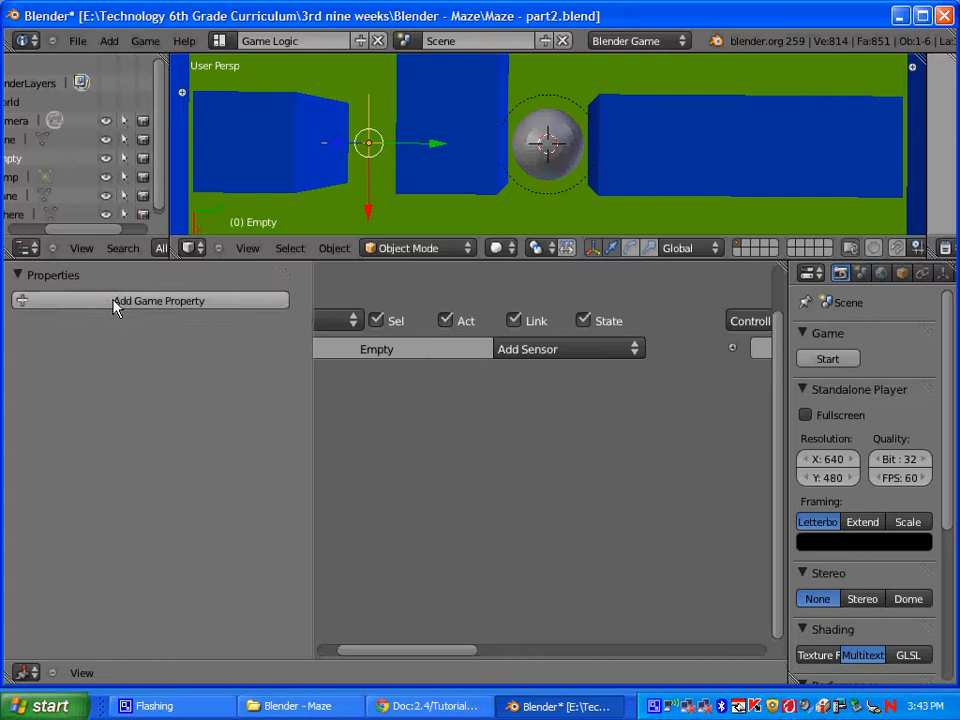
Create a game property on the Empty named 'items', Integer type, value 1.
left_click(158, 300)
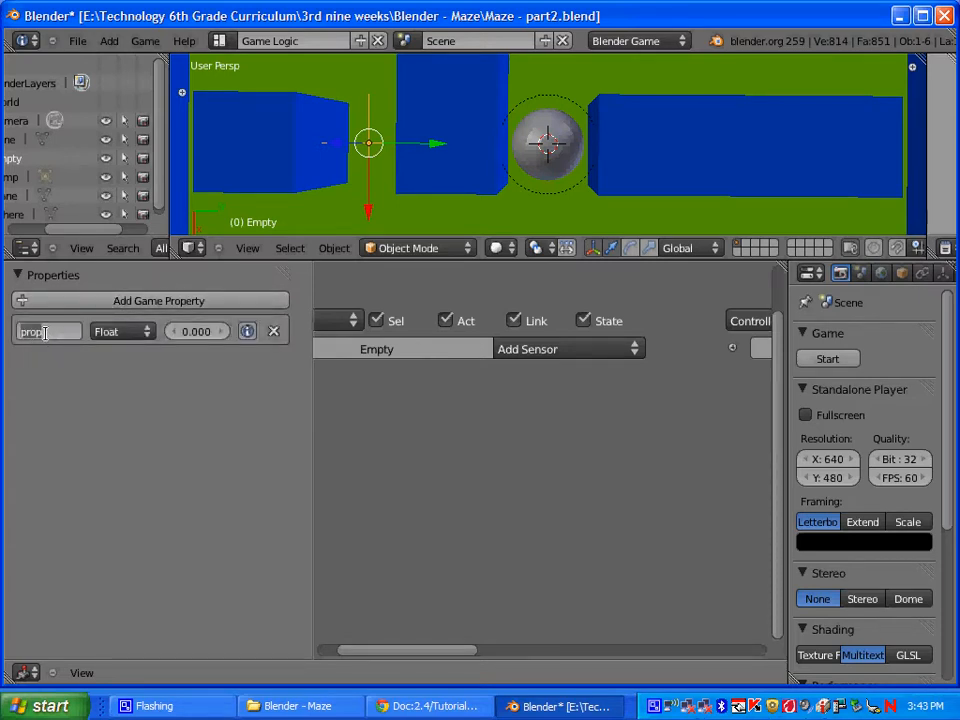
type("Ste0")
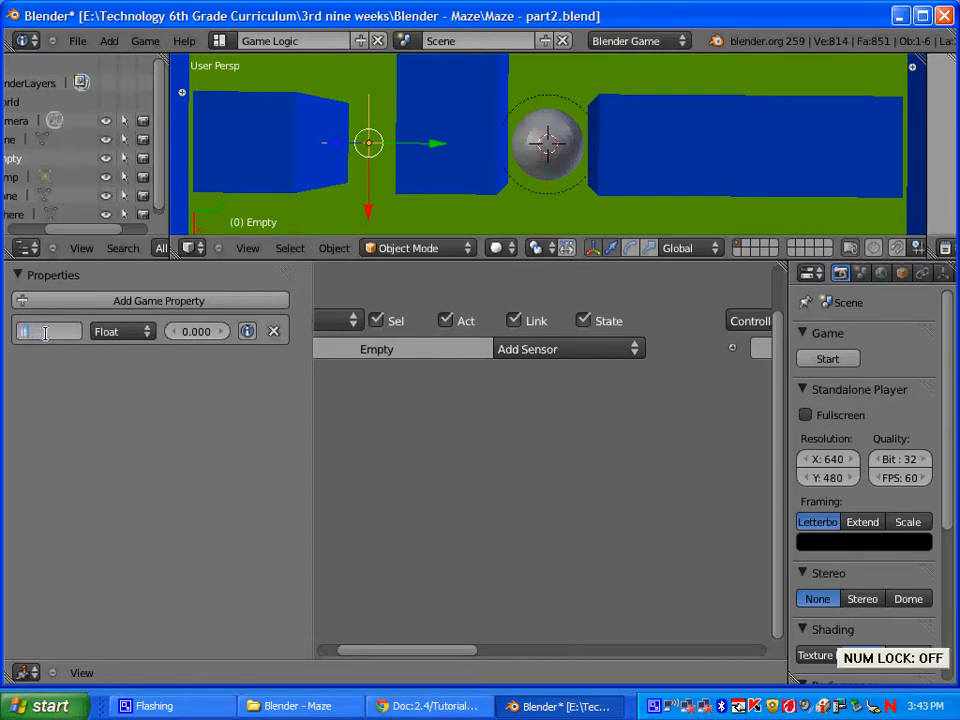
type("items")
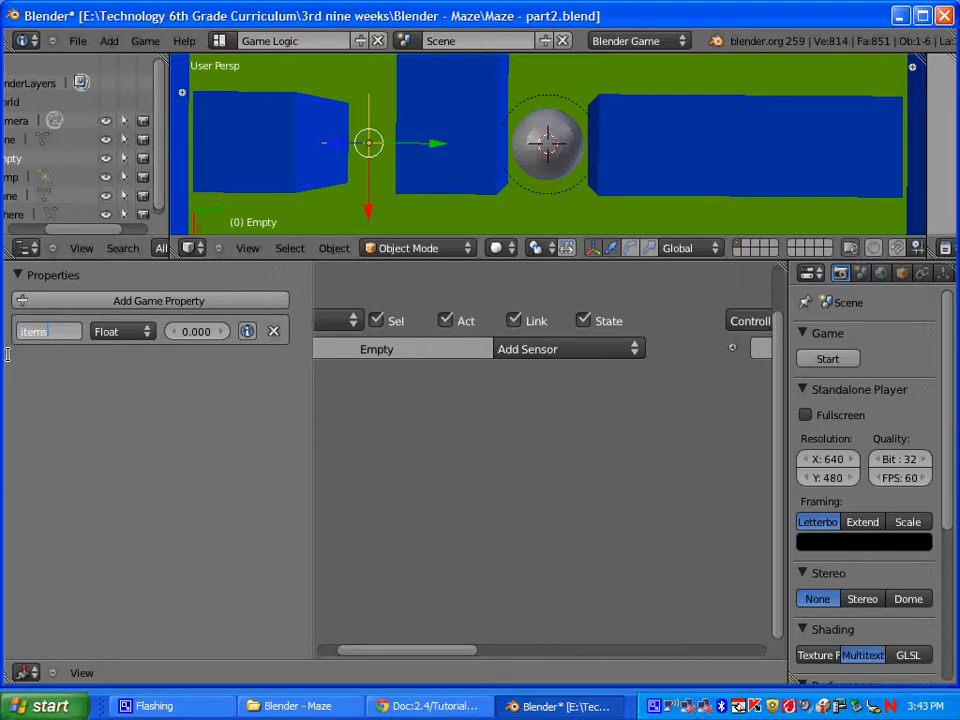
mouse_move(56, 350)
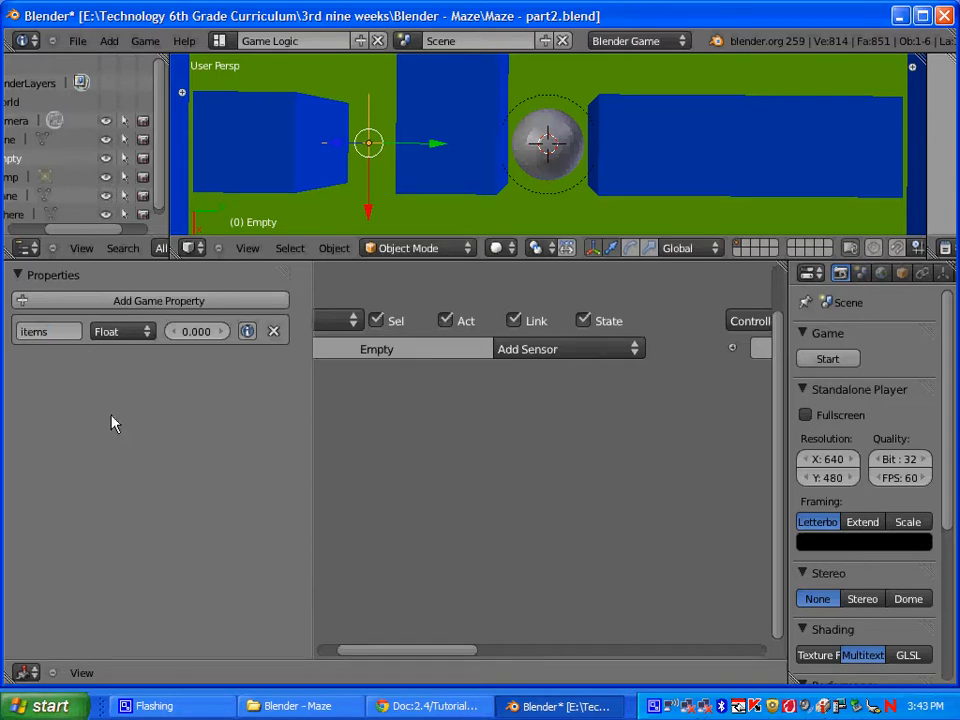
mouse_move(96, 438)
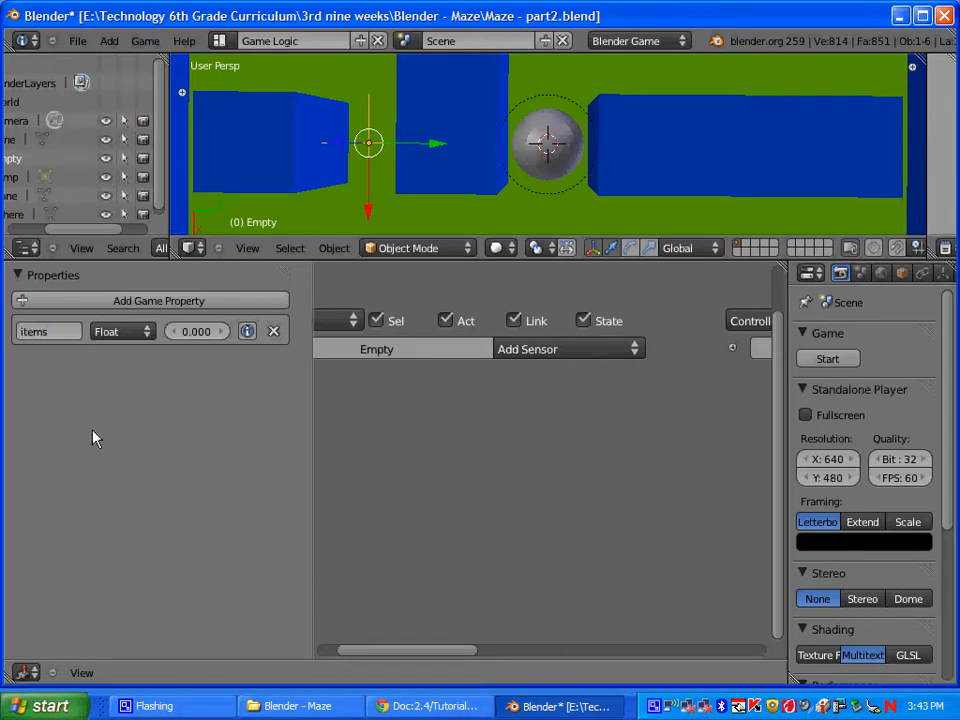
left_click(120, 332)
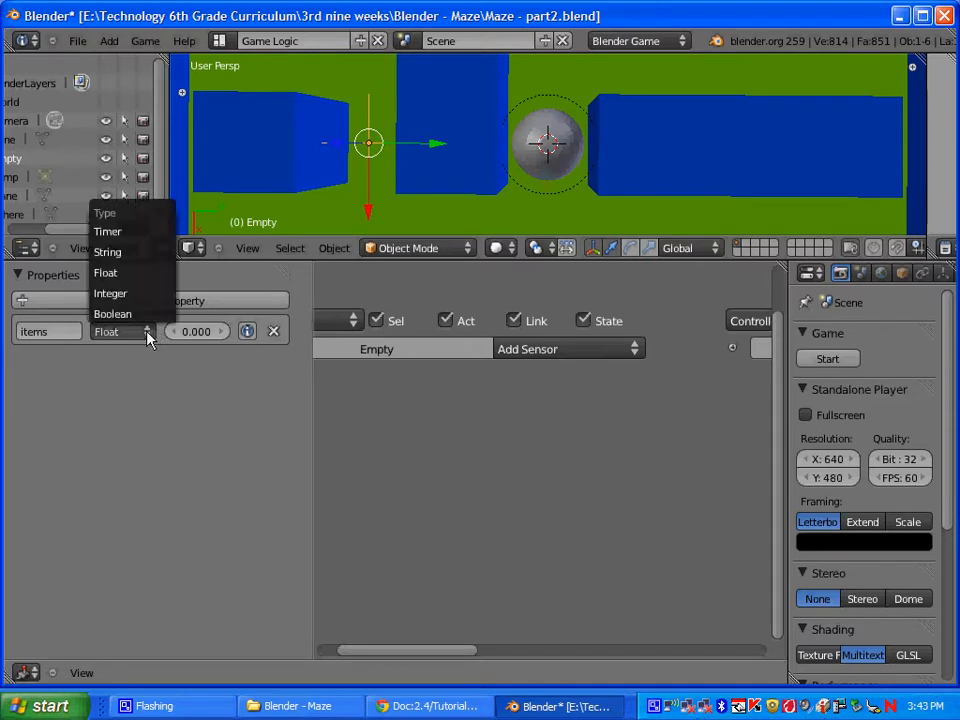
left_click(110, 292)
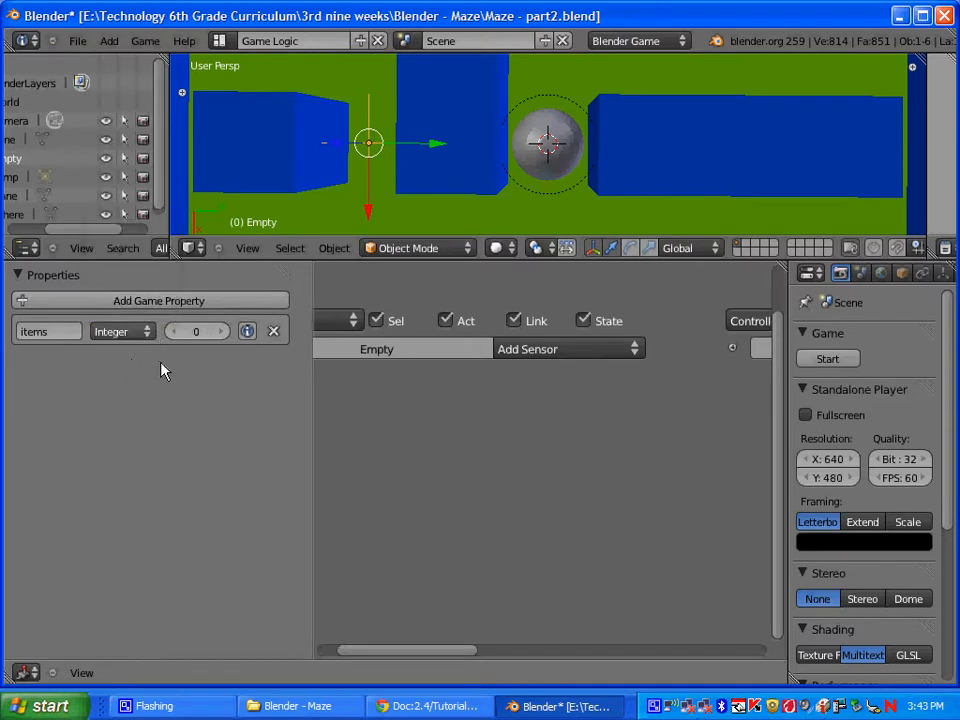
left_click(220, 330)
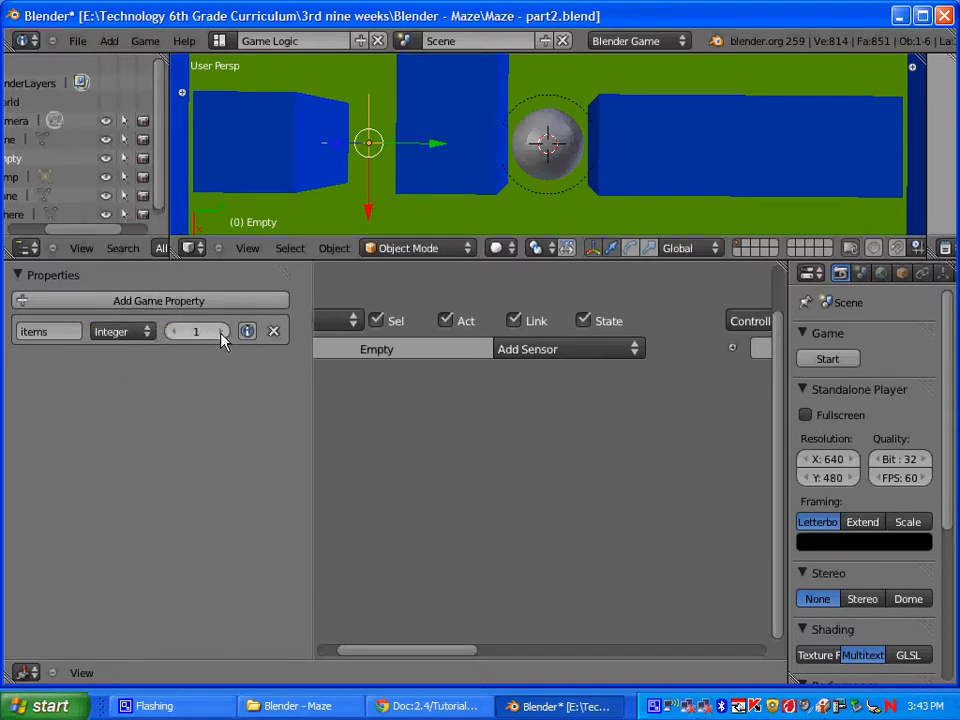
mouse_move(246, 332)
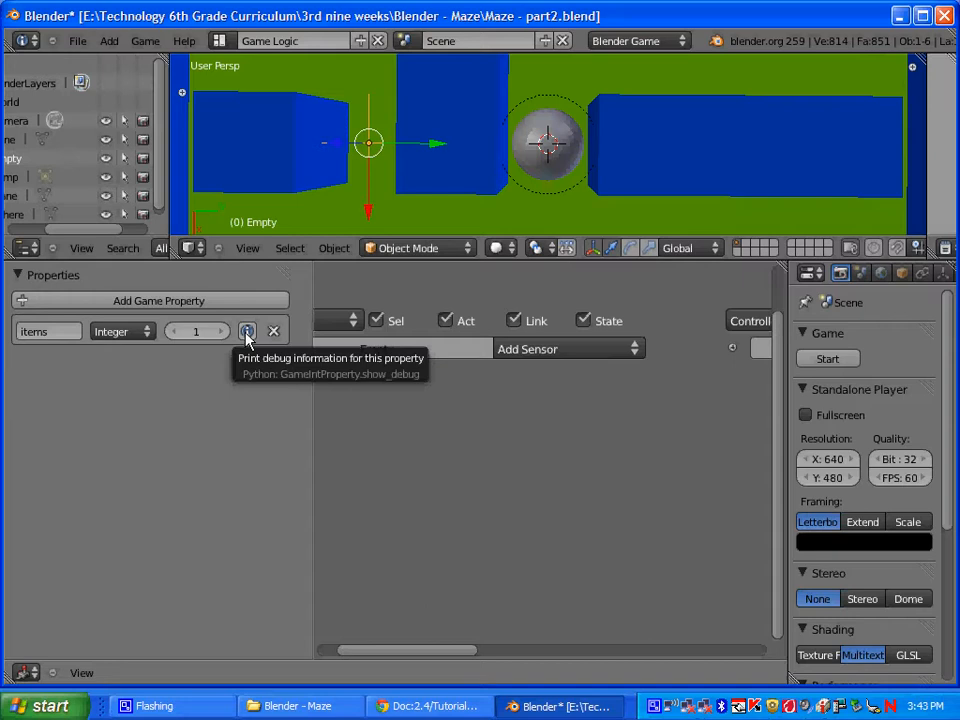
mouse_move(240, 348)
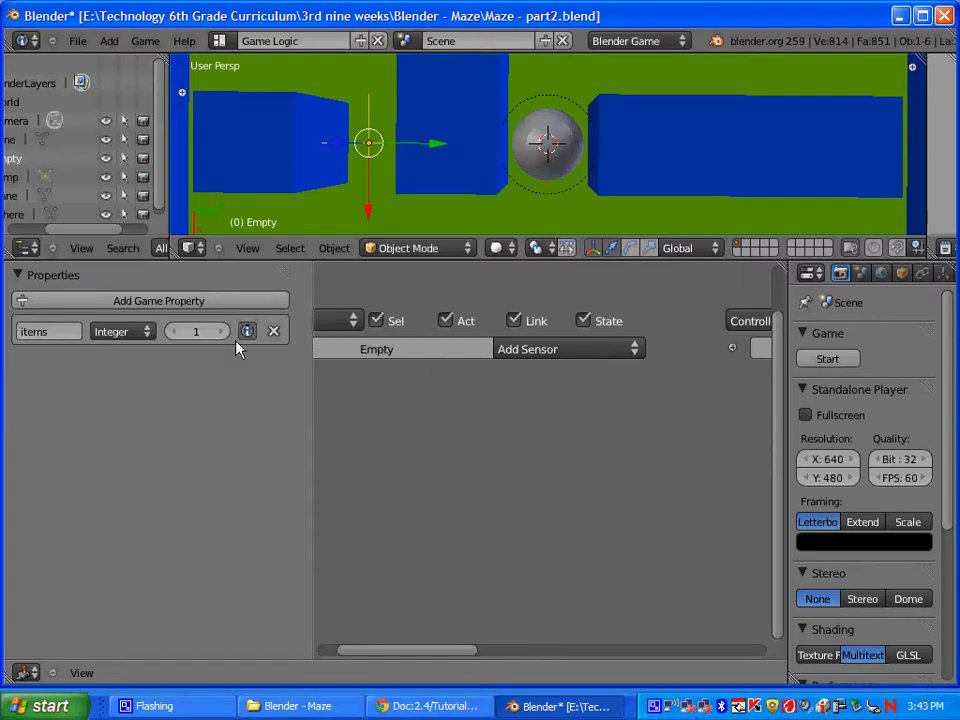
mouse_move(244, 420)
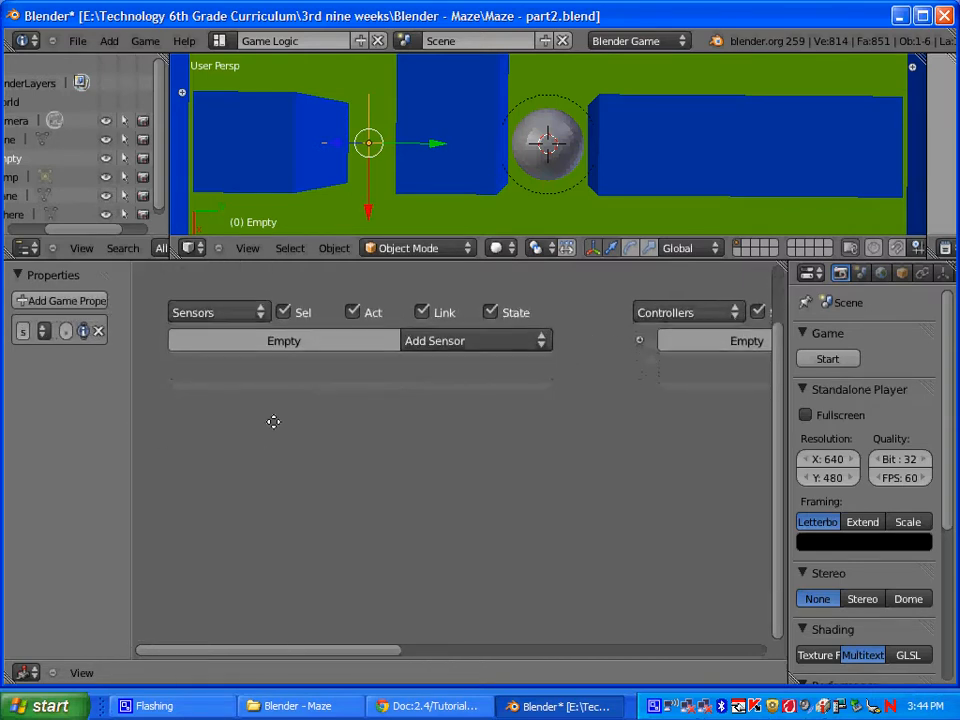
mouse_move(268, 424)
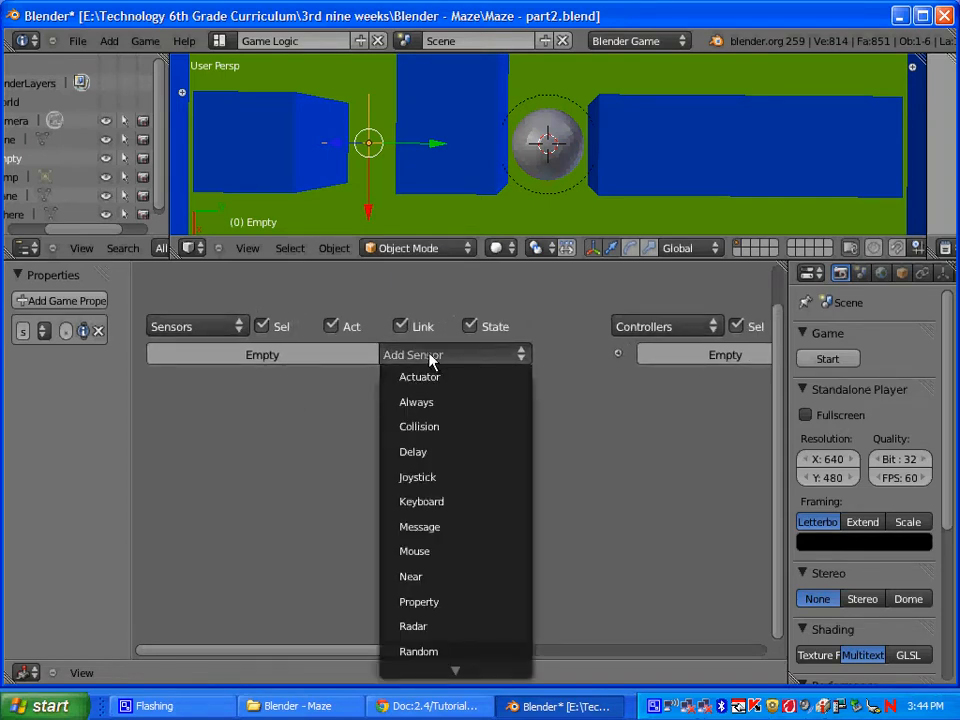
Add a Message sensor to the Empty with Subject set to 'pickup'.
left_click(420, 526)
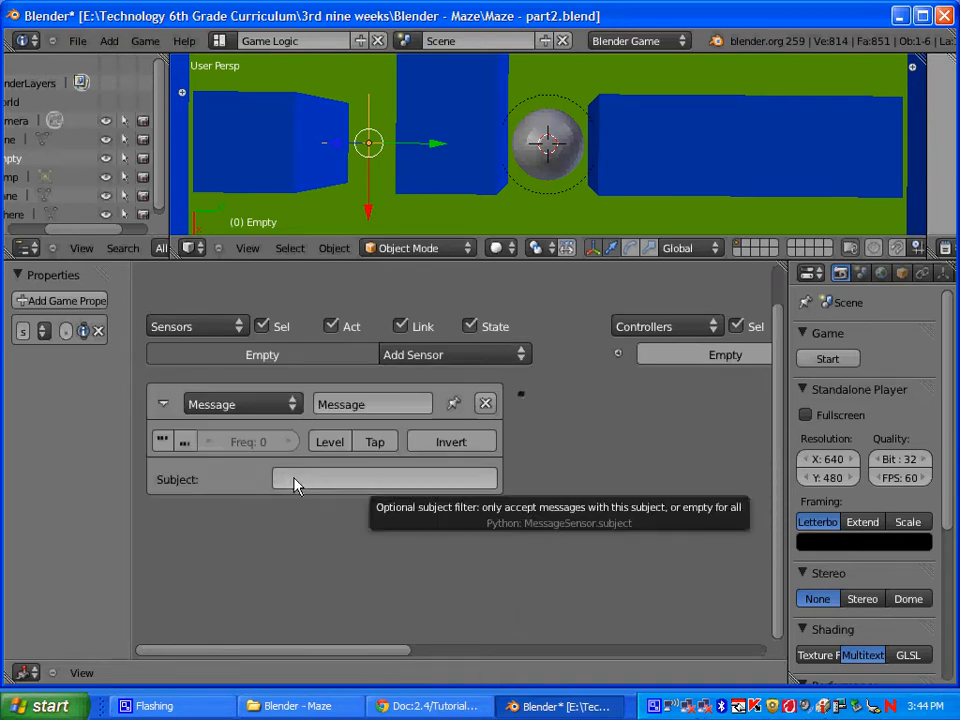
left_click(384, 480)
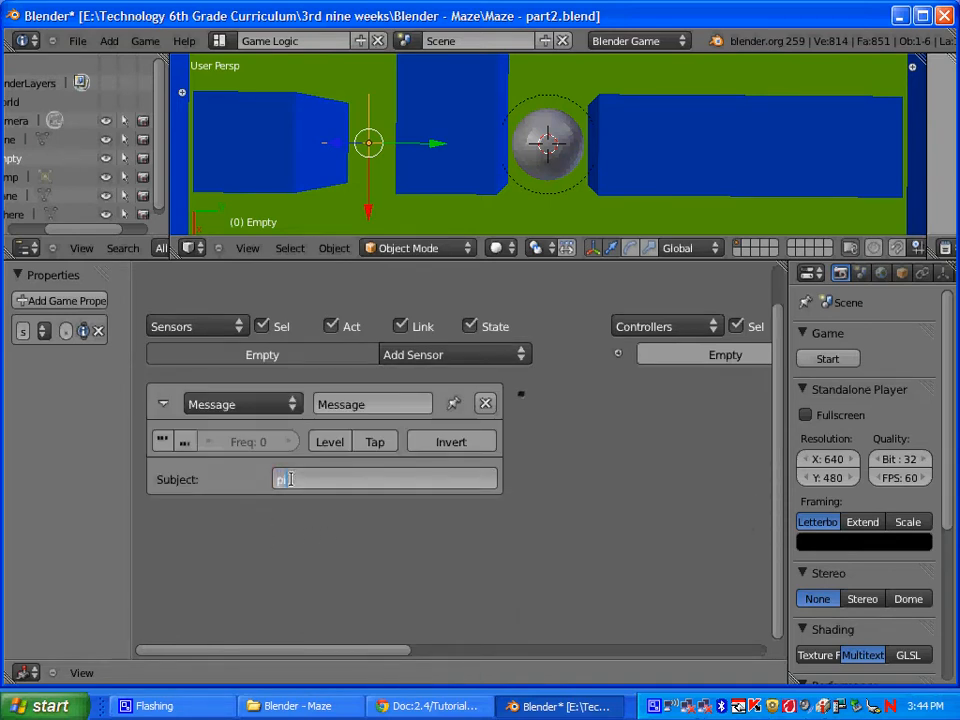
type("pickup")
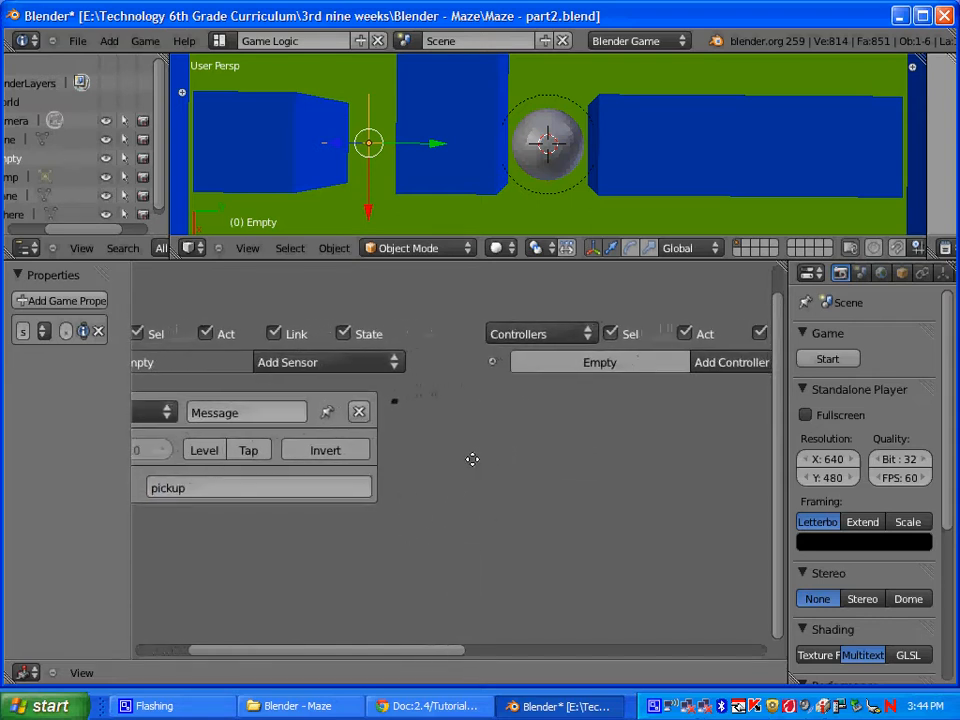
Add a logic controller to the Empty for the Message sensor.
left_click(732, 362)
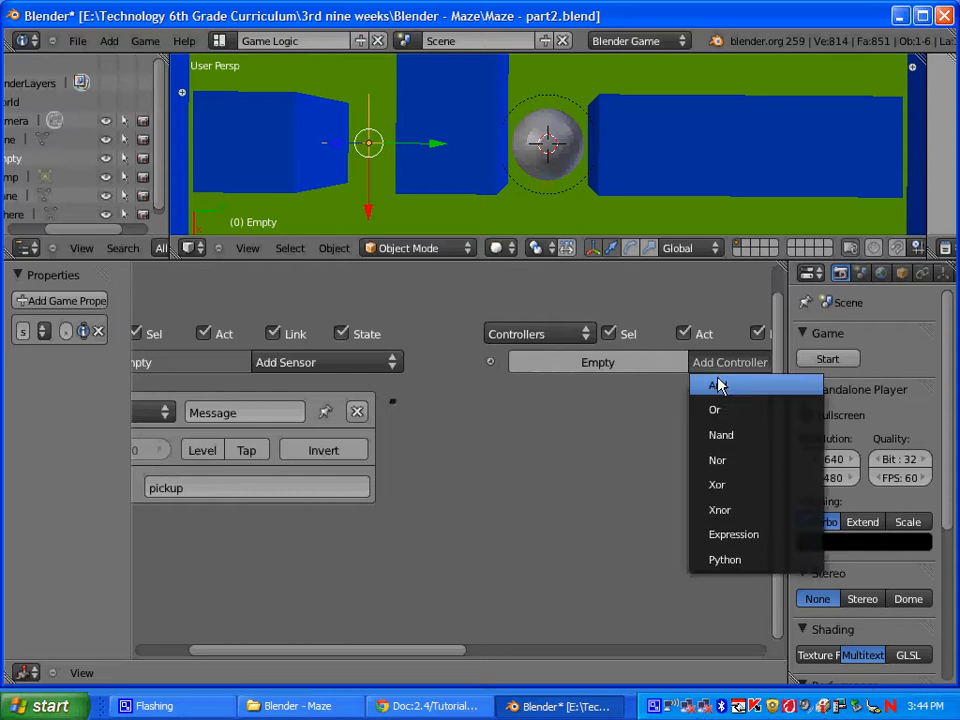
left_click(716, 384)
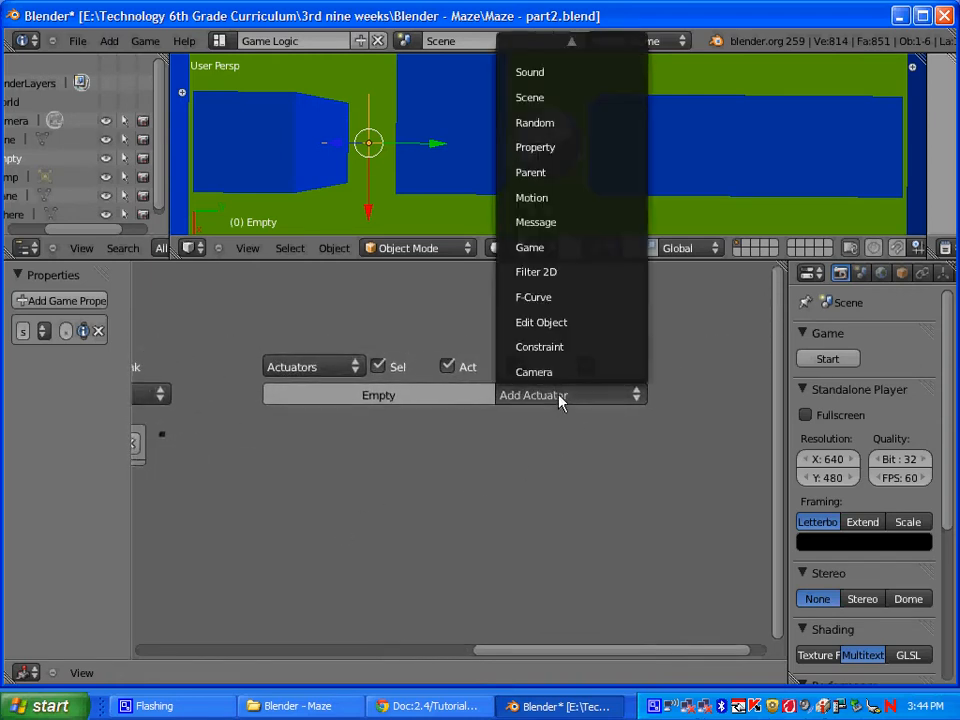
mouse_move(576, 148)
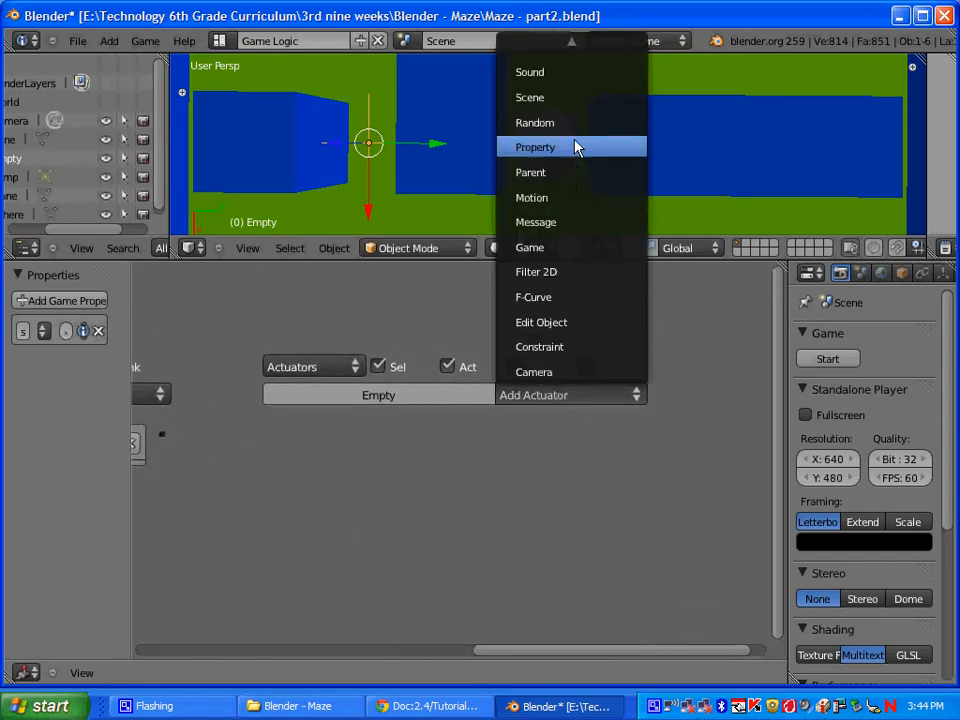
Add a Property actuator in Add mode with Value 1 for the items property.
left_click(536, 148)
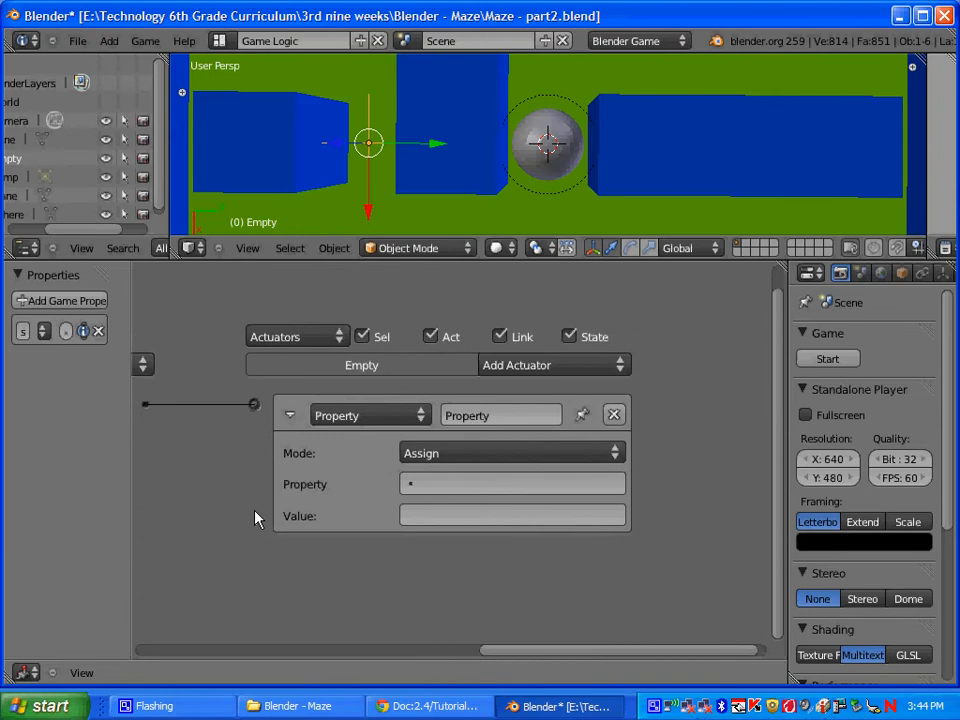
mouse_move(310, 458)
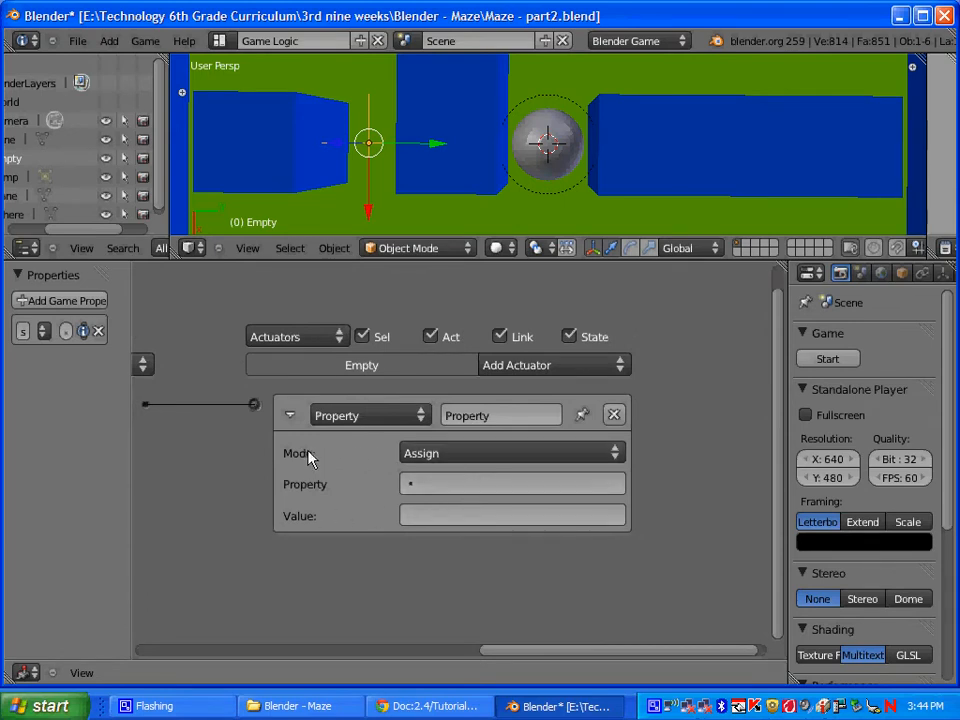
left_click(510, 452)
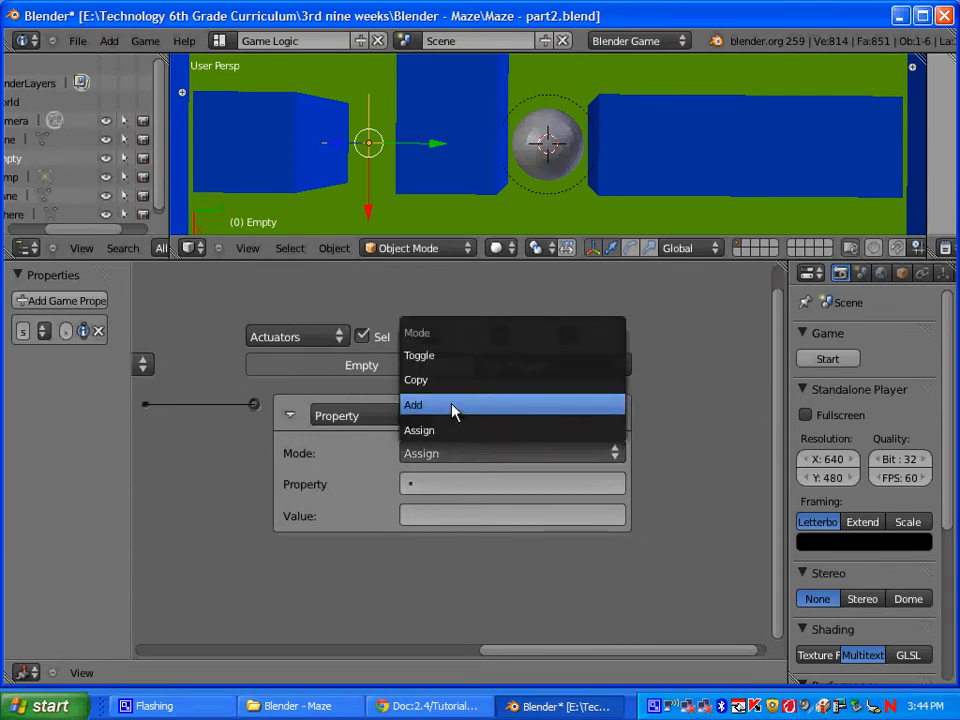
left_click(412, 404)
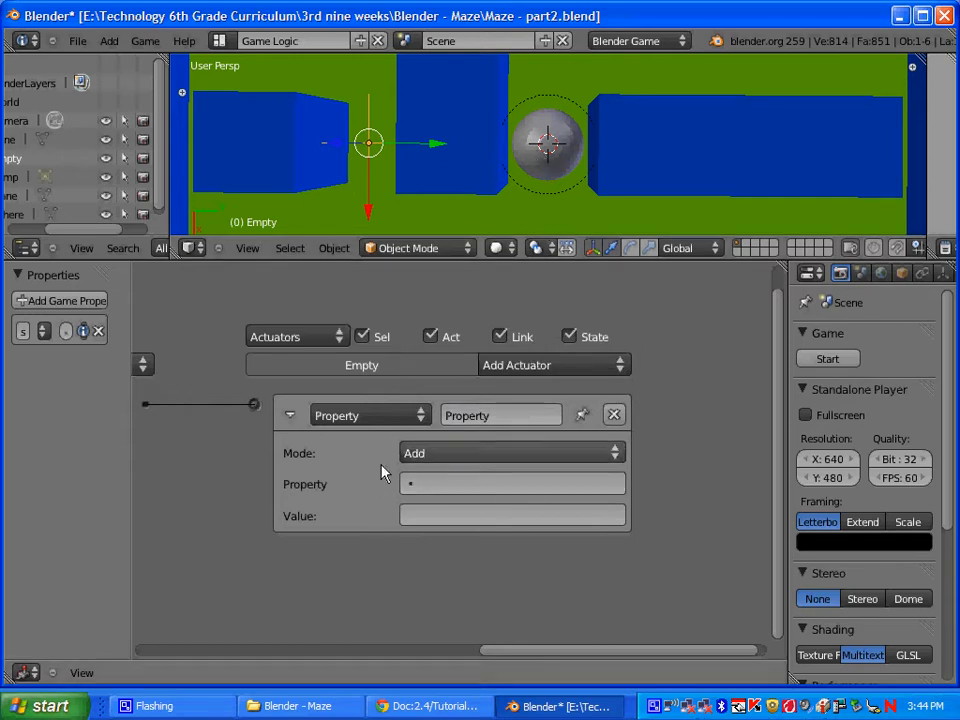
mouse_move(410, 484)
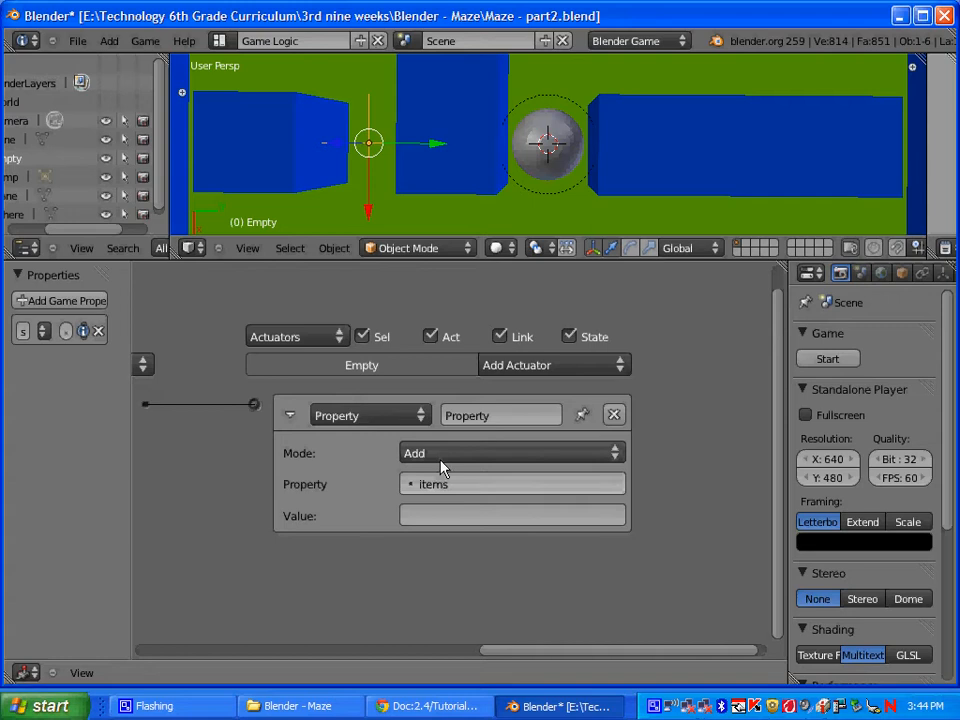
left_click(512, 516)
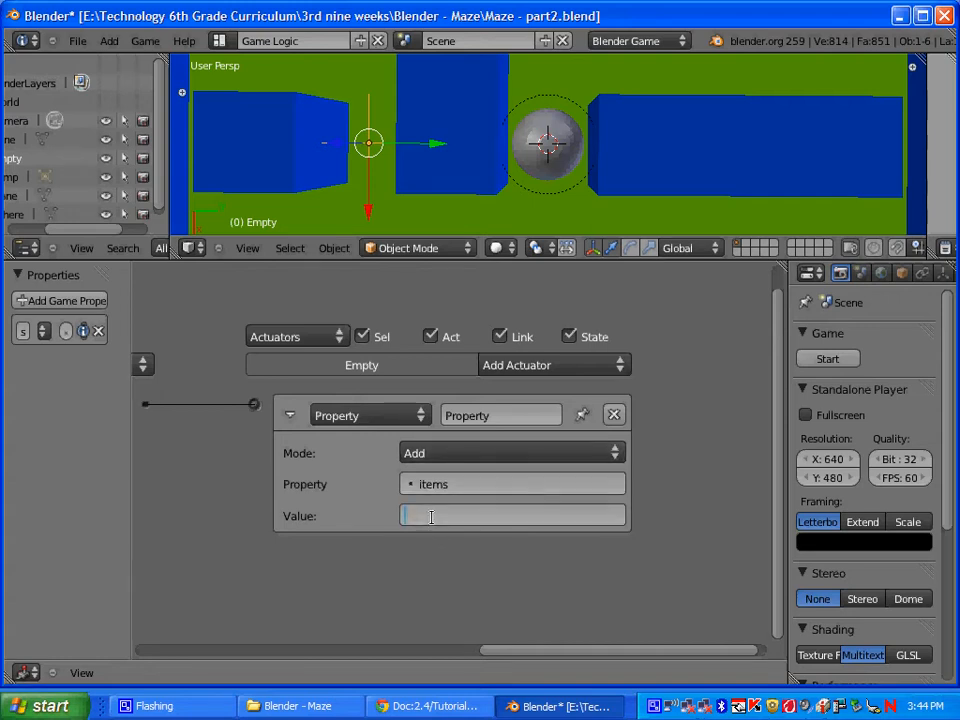
type("1")
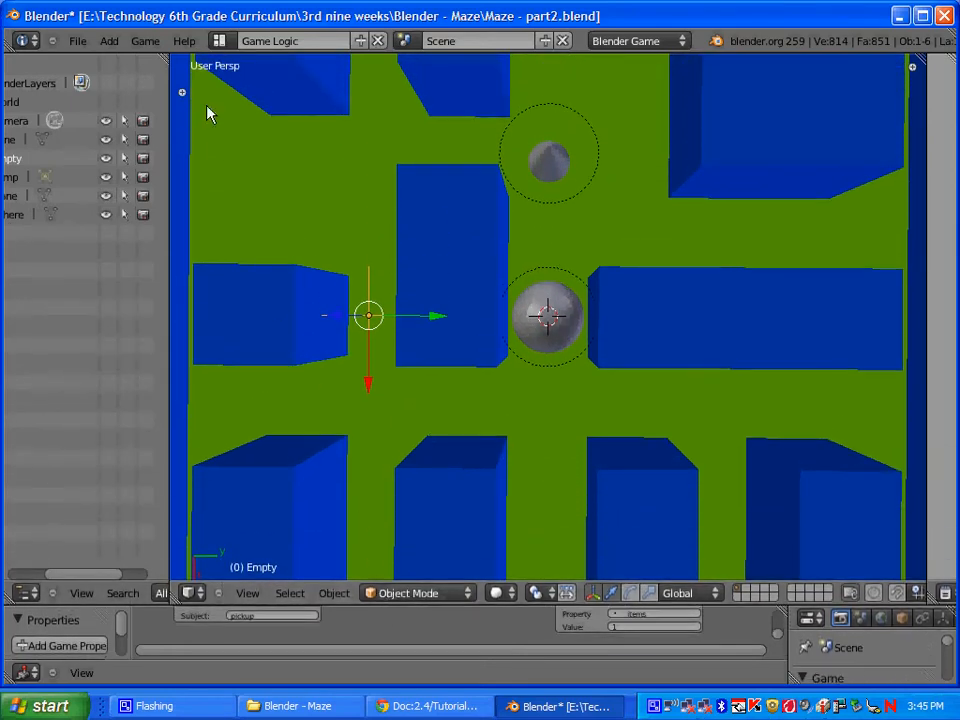
Maximize the 3D view and zoom out to see the whole maze before playing.
left_click(144, 40)
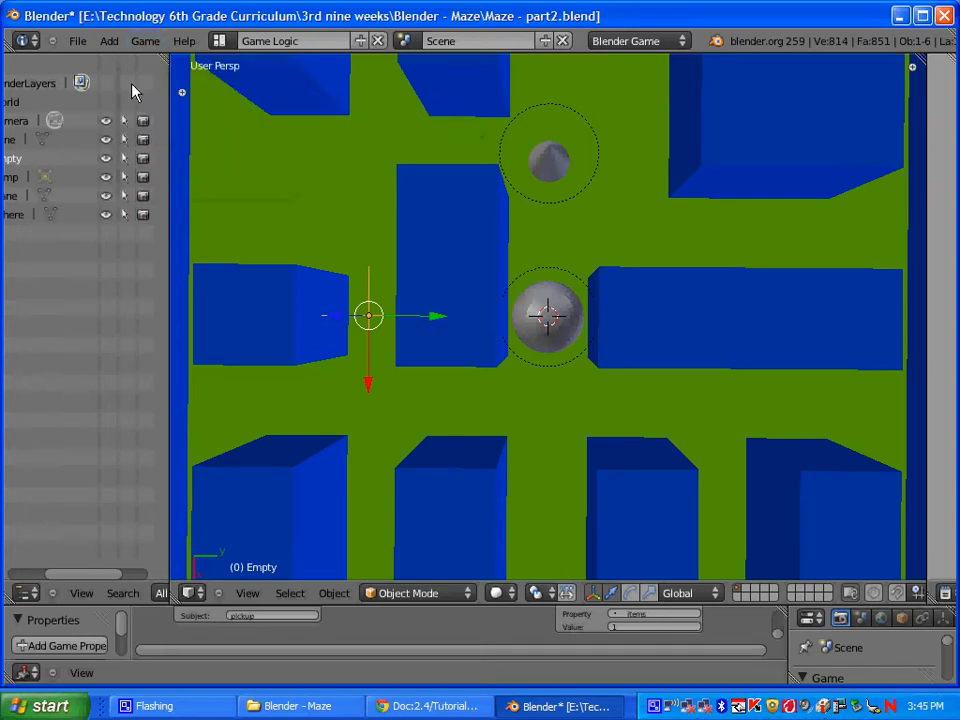
left_click(144, 40)
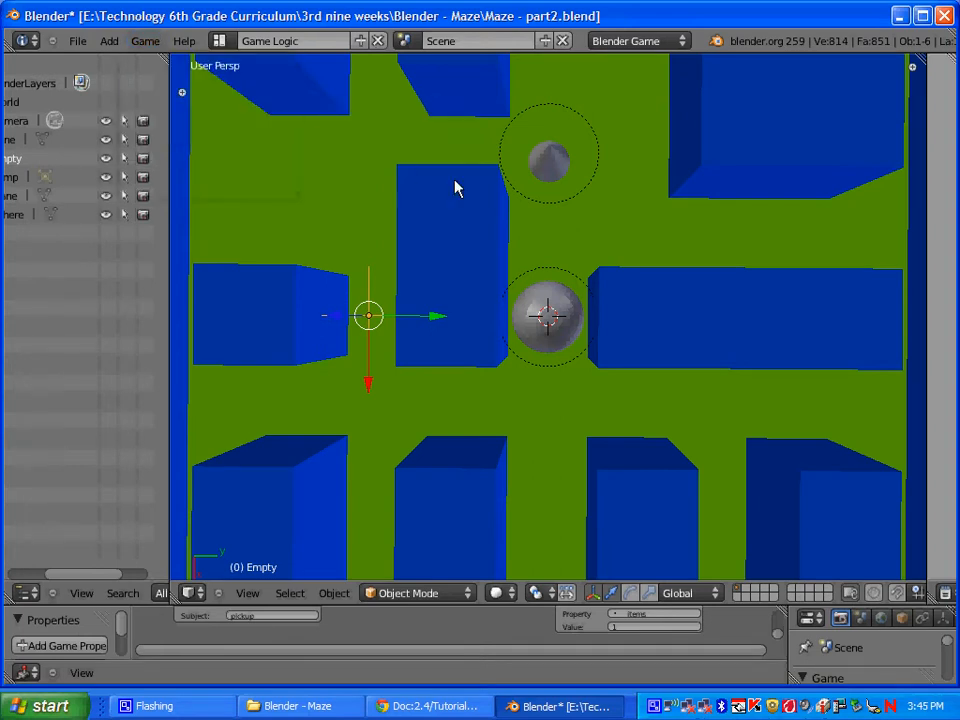
scroll("down", 3)
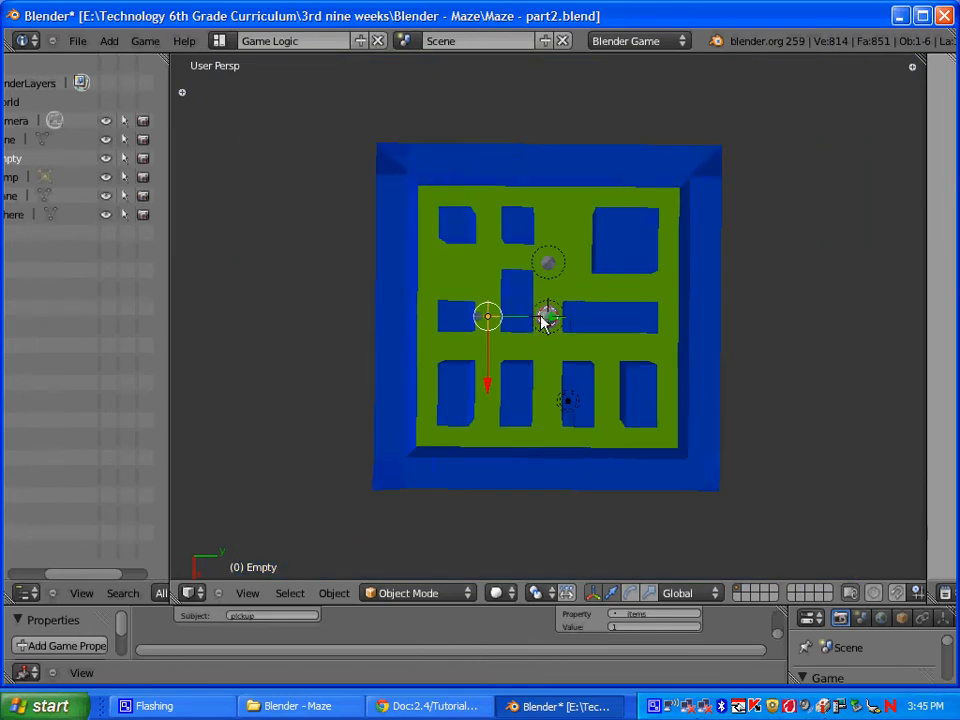
mouse_move(544, 378)
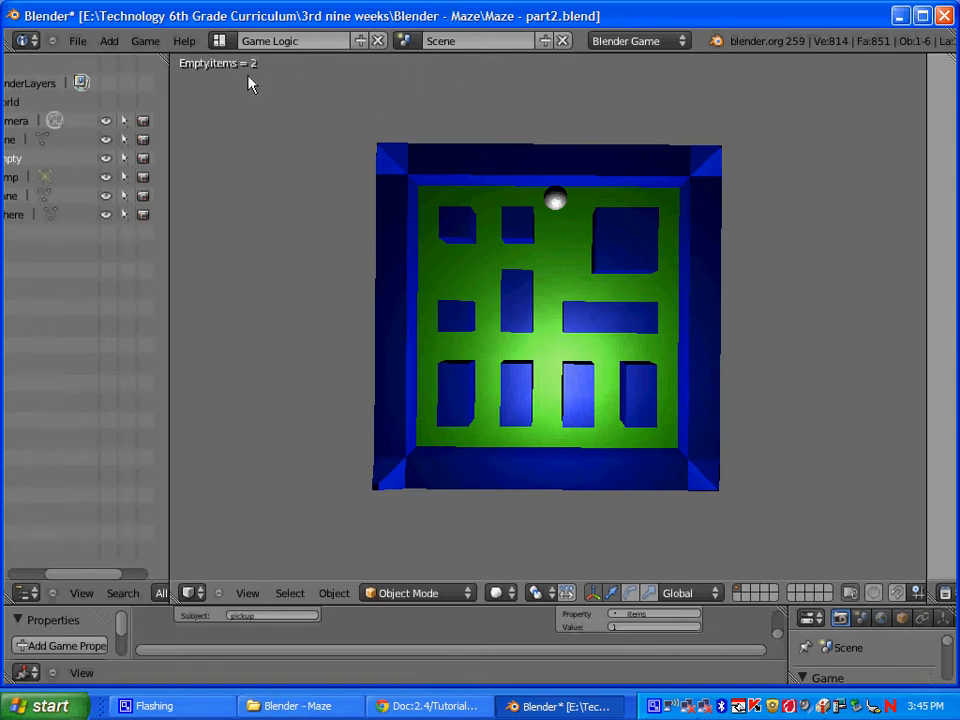
mouse_move(248, 152)
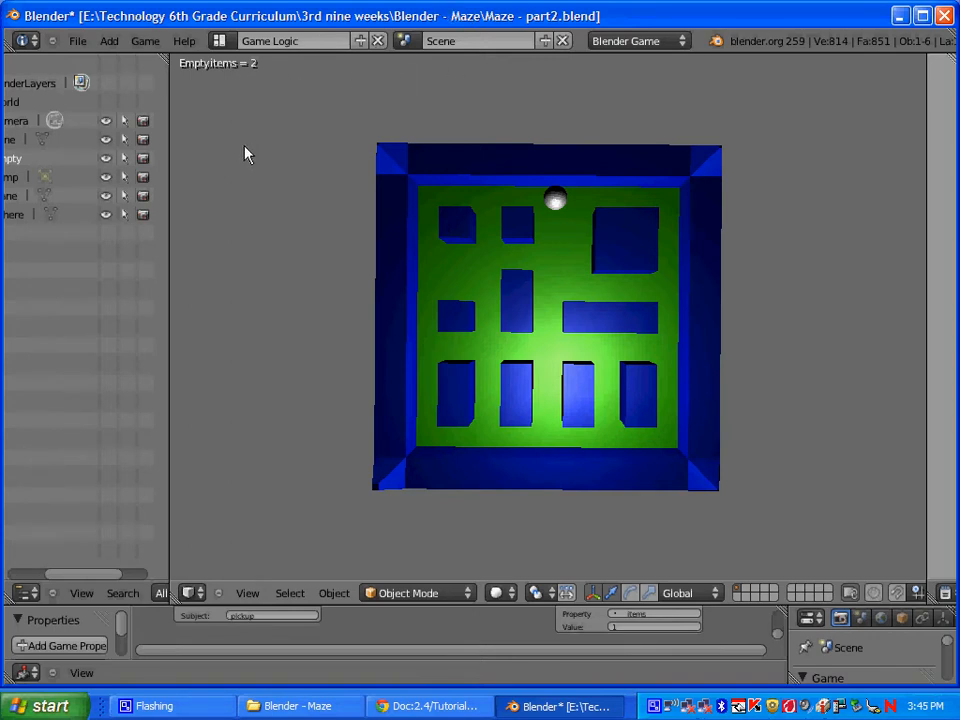
mouse_move(308, 178)
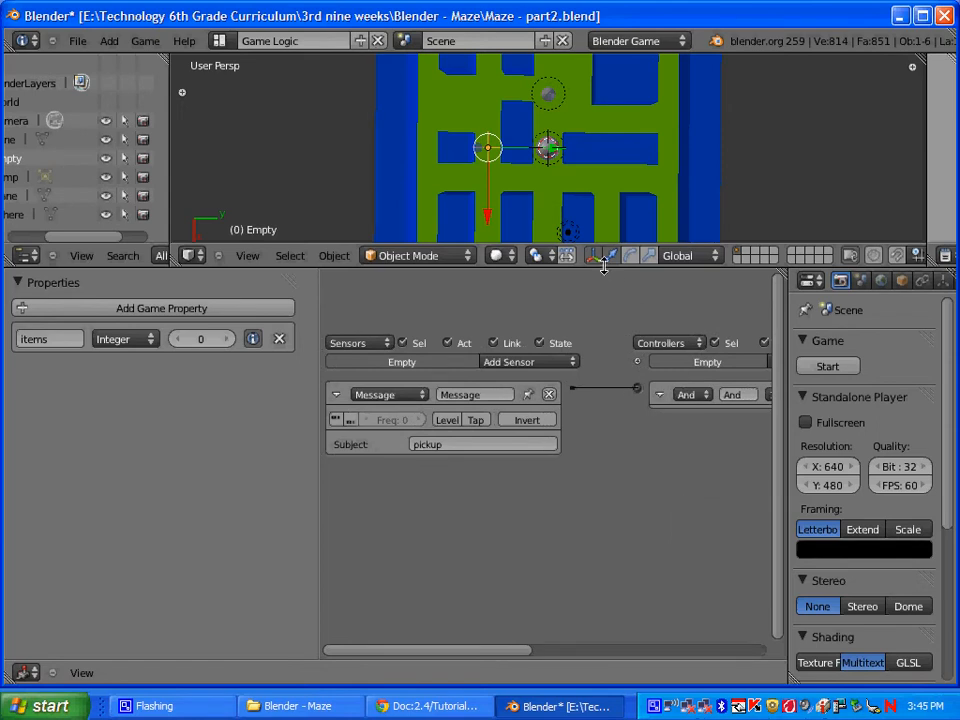
mouse_move(584, 258)
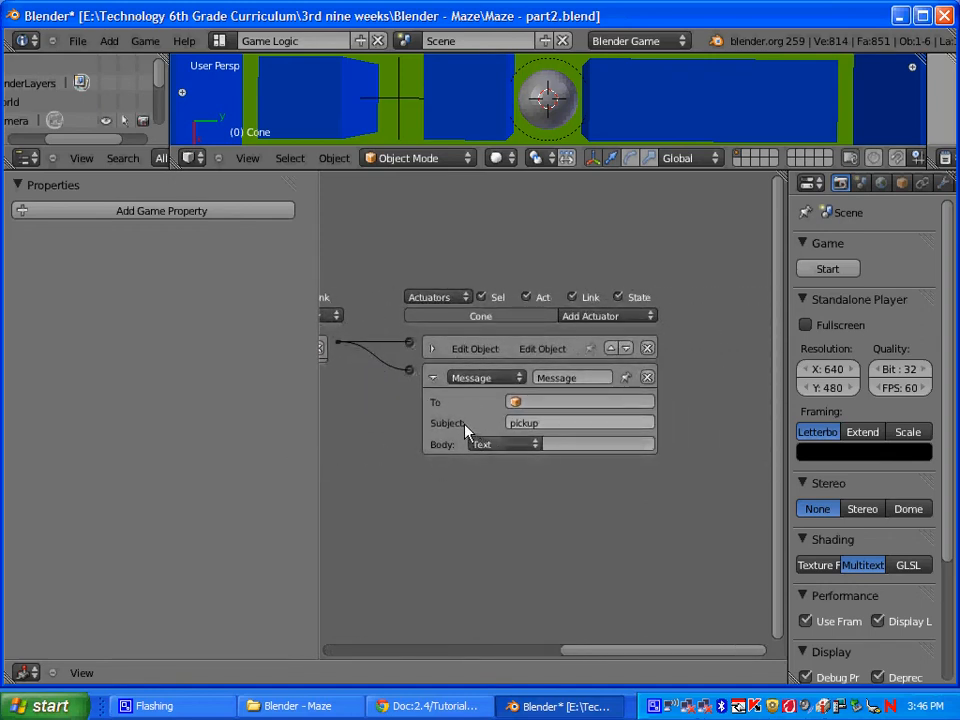
Set the cone's Message actuator To field to the Empty.
left_click(580, 400)
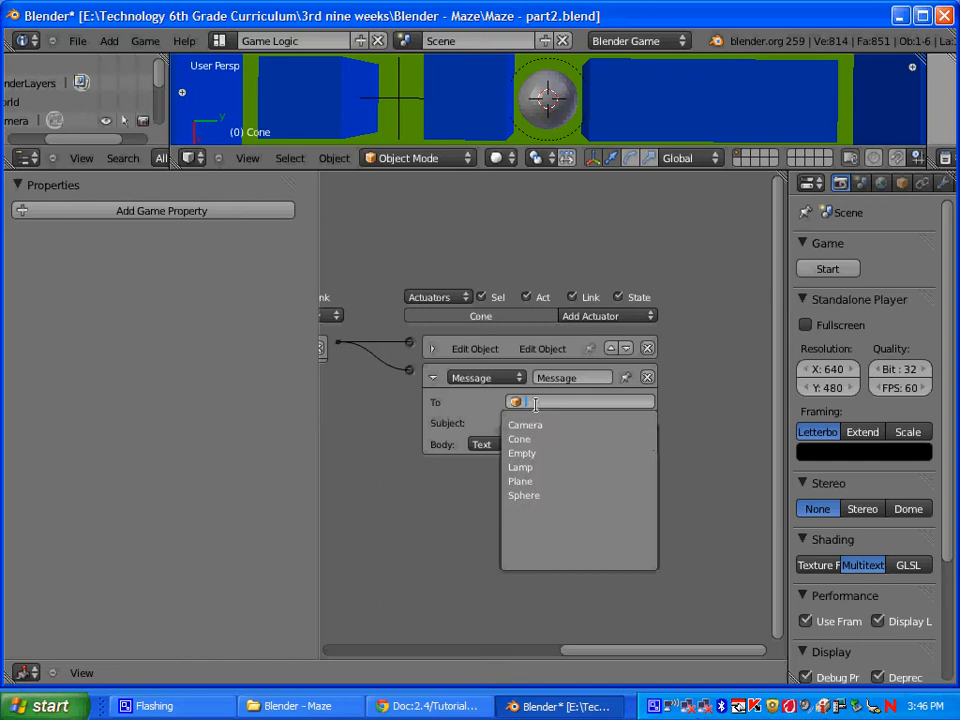
mouse_move(520, 452)
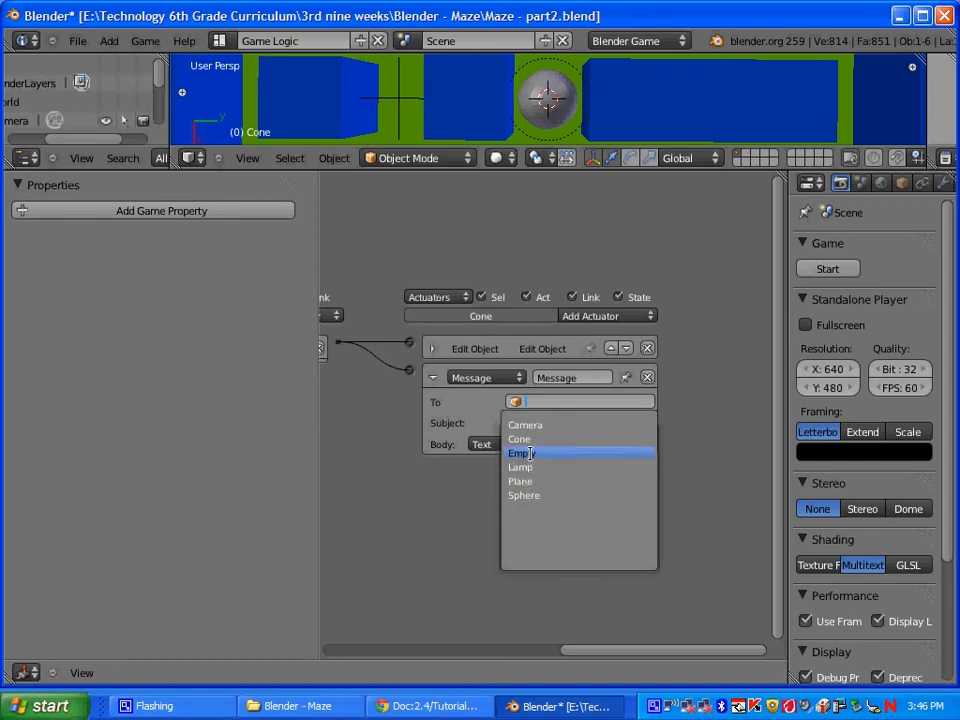
left_click(520, 452)
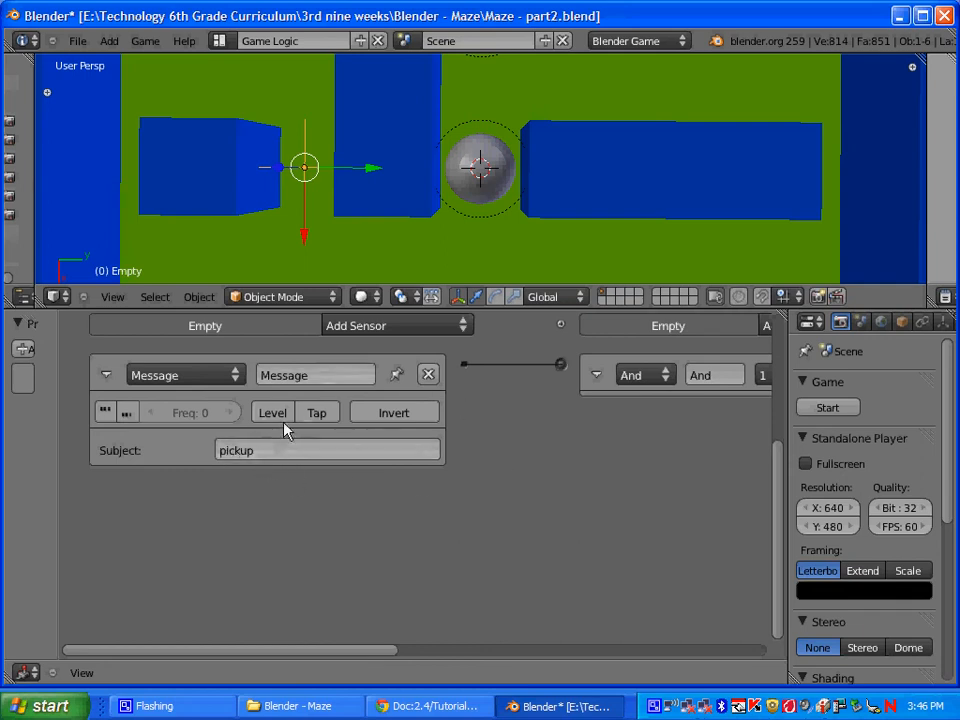
mouse_move(480, 64)
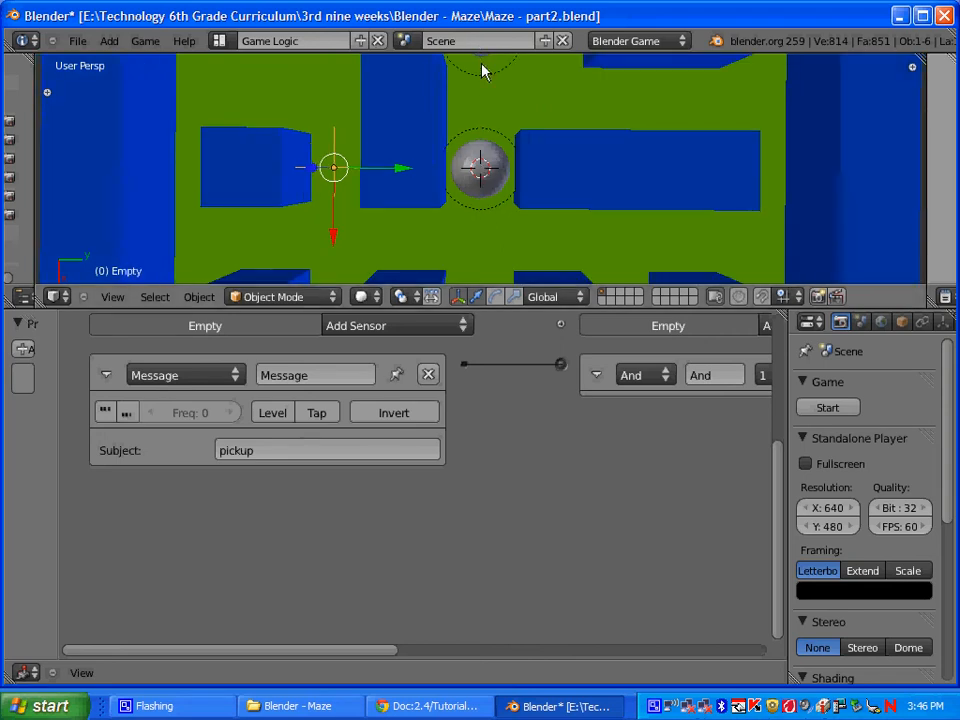
mouse_move(390, 400)
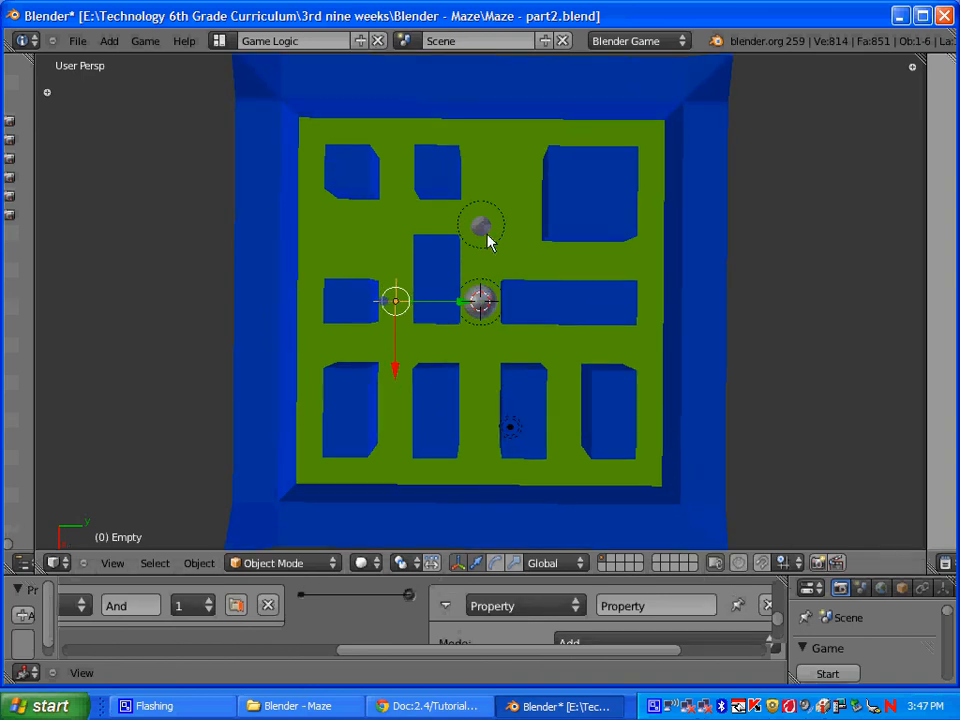
Select the cone and place duplicates around the maze up to Cone.004.
left_click(482, 224)
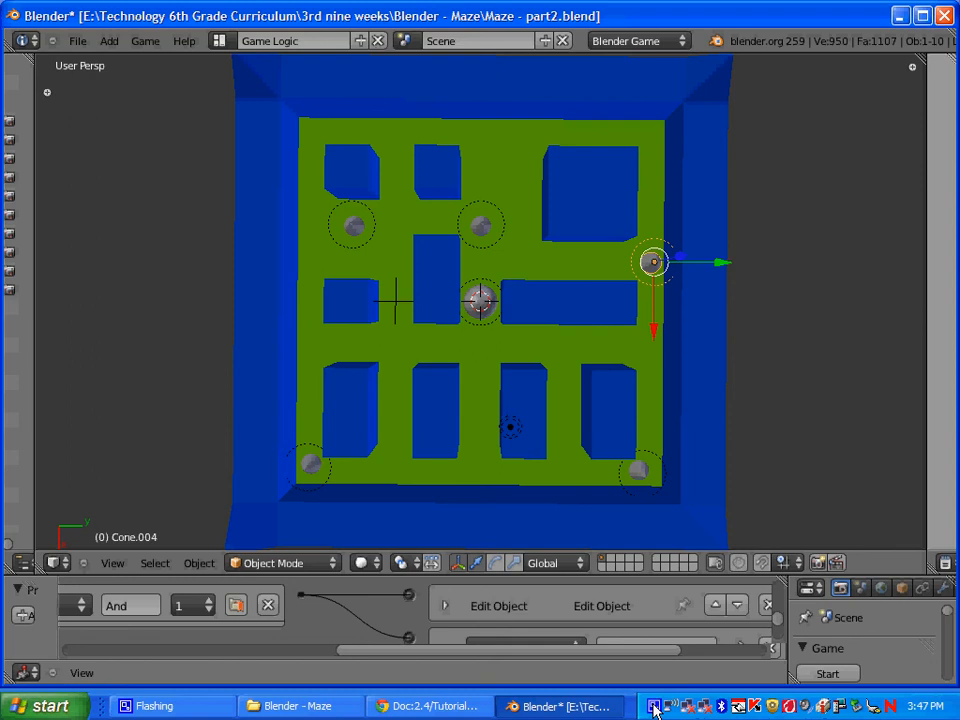
left_click(656, 706)
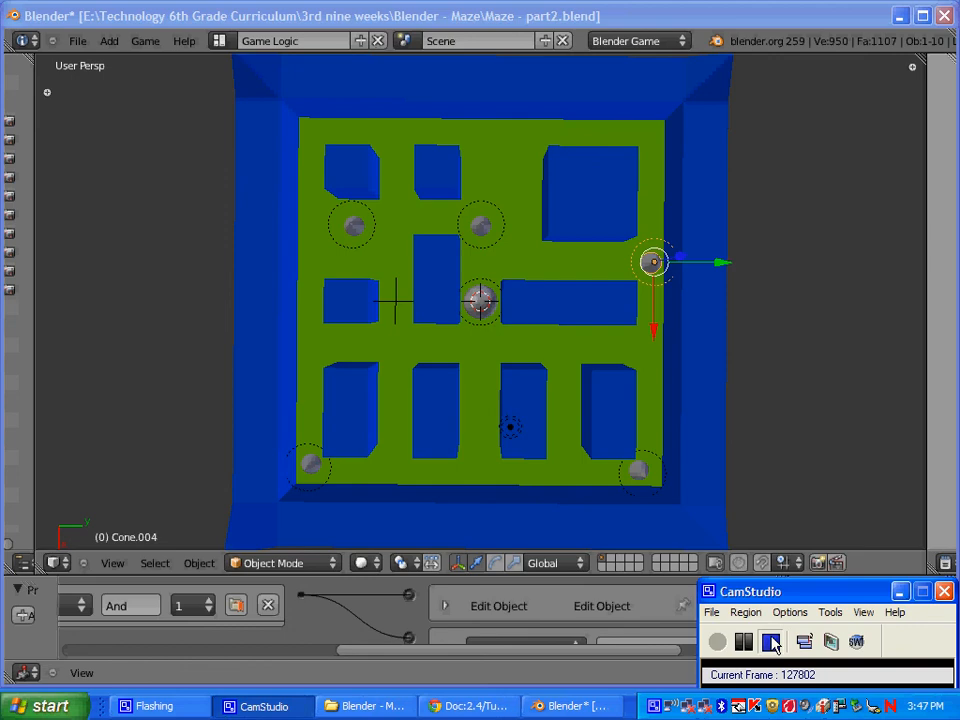